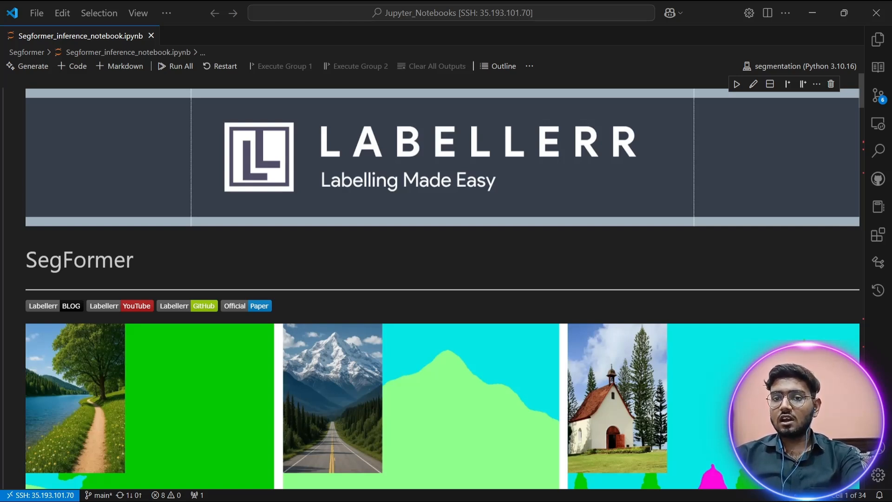
Run the pip install cell, then run the library imports cell.
scroll("down", 3)
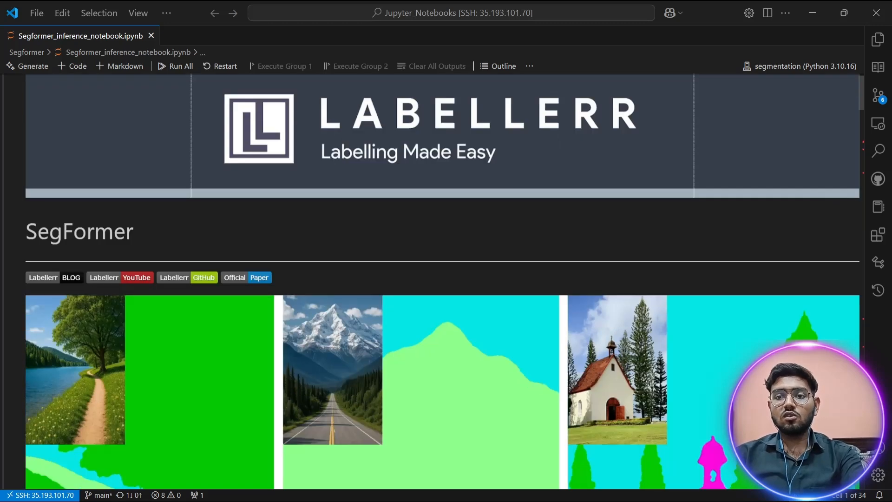
scroll("down", 3)
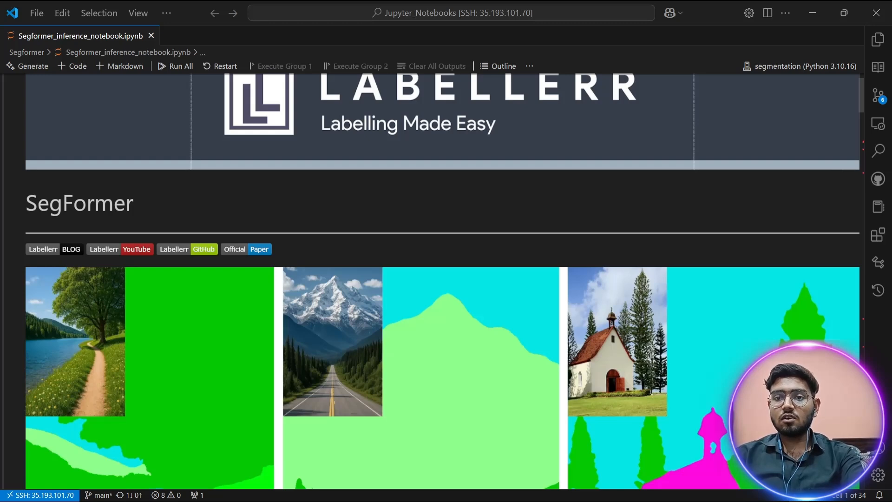
scroll("down", 3)
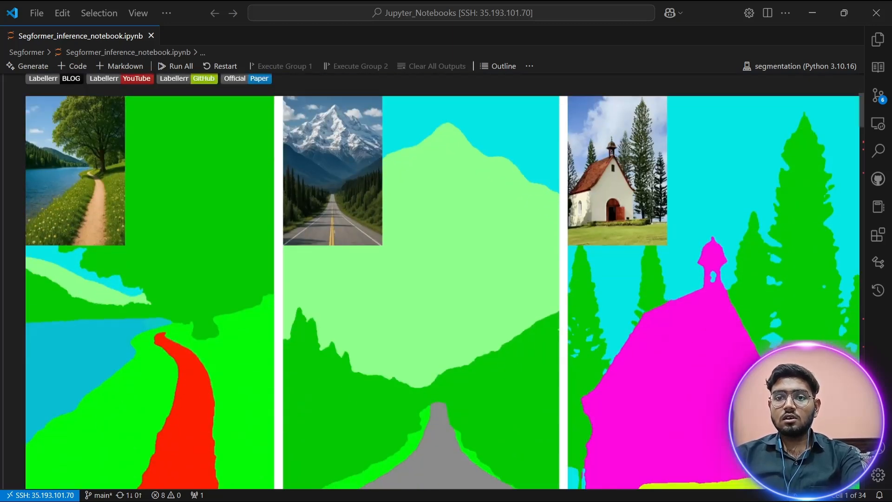
scroll("down", 3)
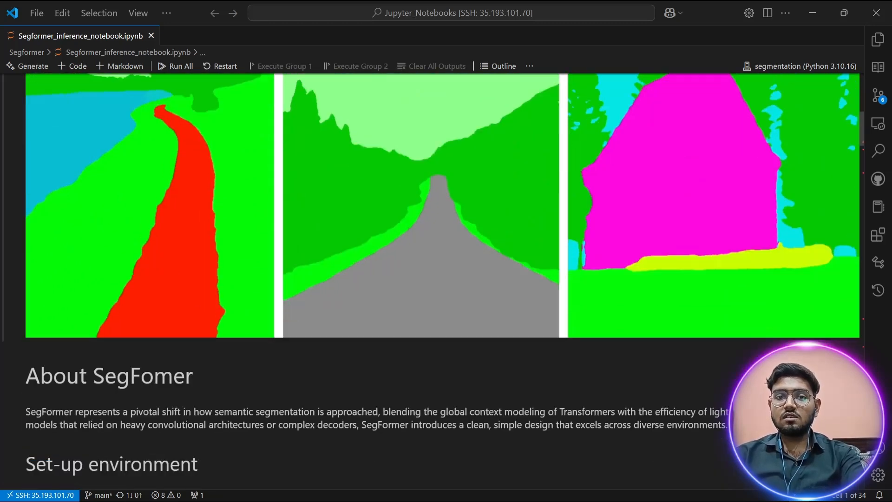
scroll("down", 3)
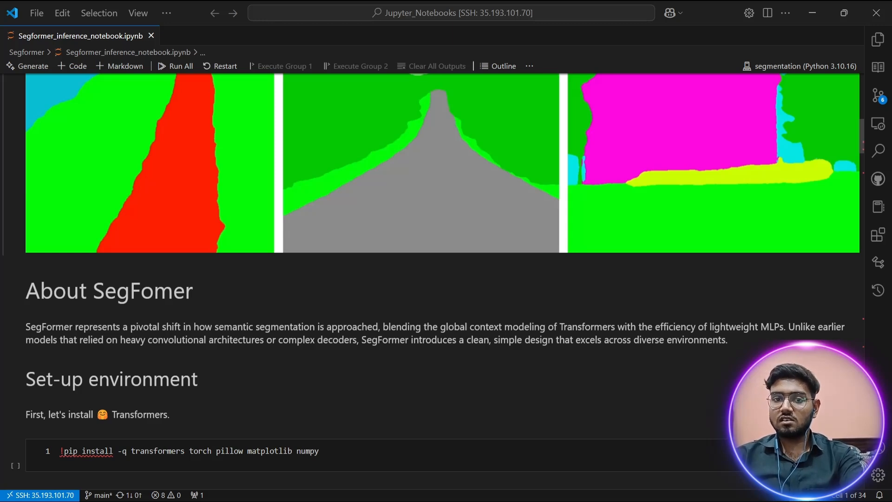
scroll("down", 3)
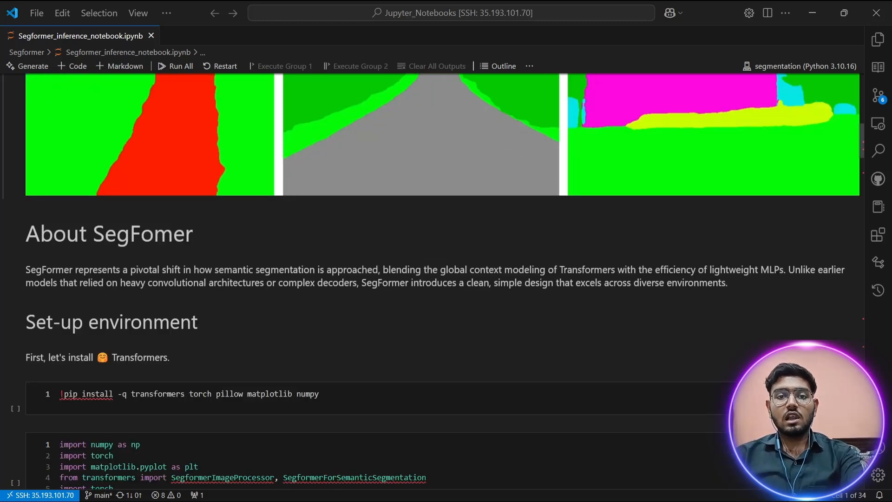
scroll("down", 3)
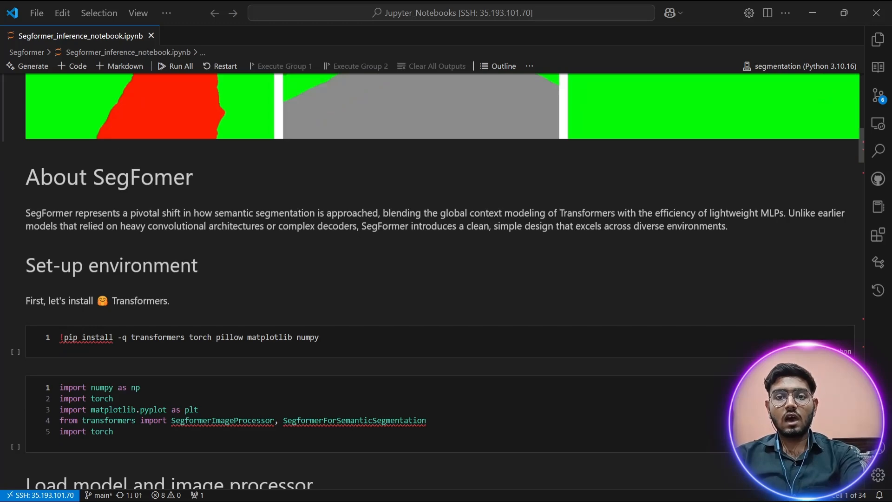
scroll("down", 3)
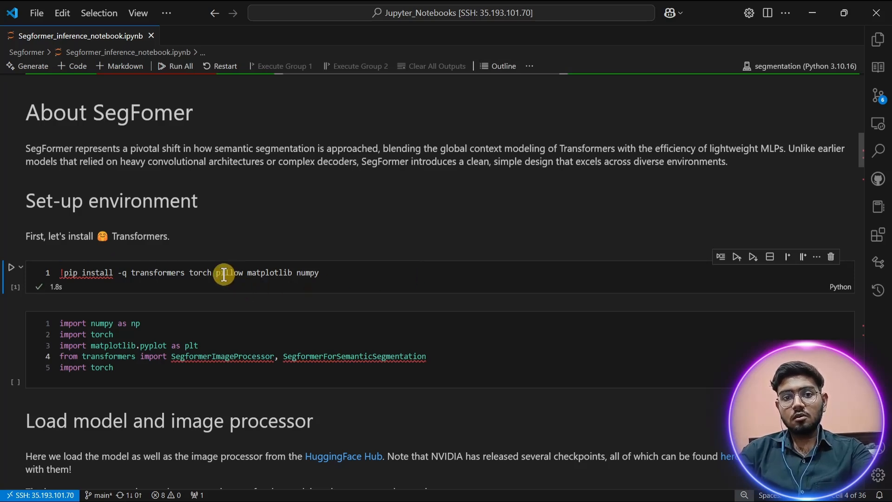
mouse_move(355, 273)
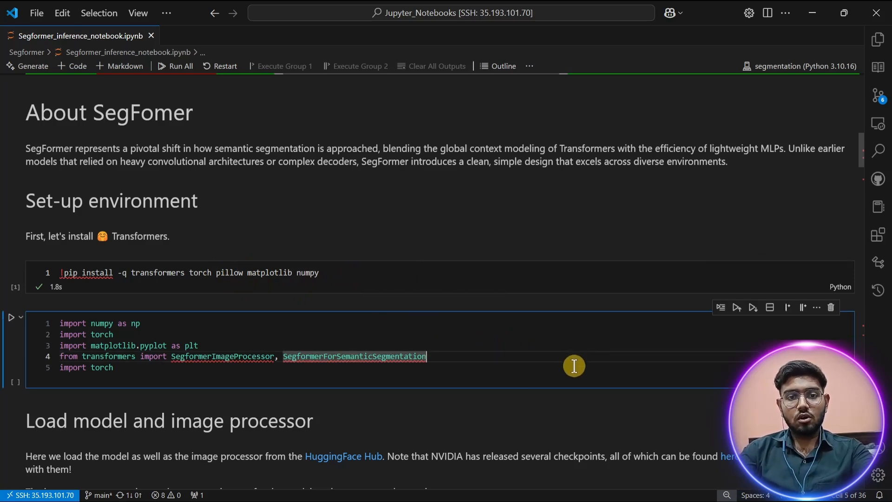
left_click(11, 317)
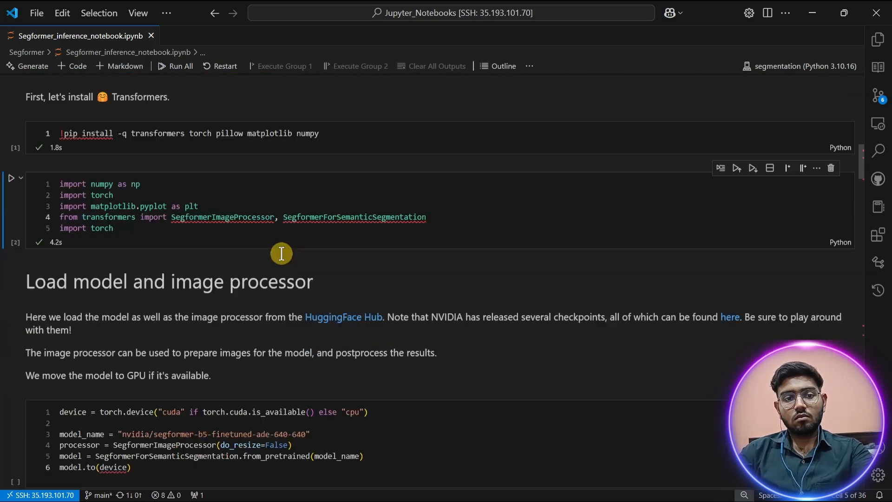
Run the segformer-b5 ADE20k loading cell and scroll through the printed model architecture.
scroll("down", 3)
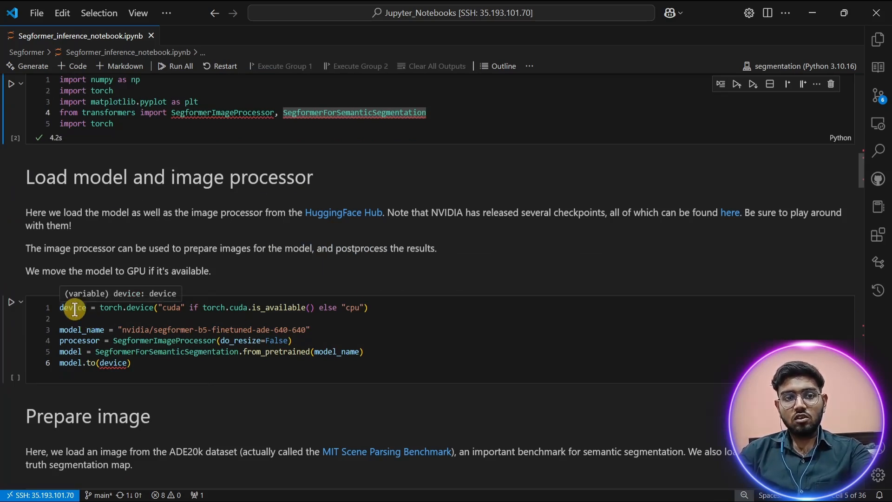
mouse_move(351, 307)
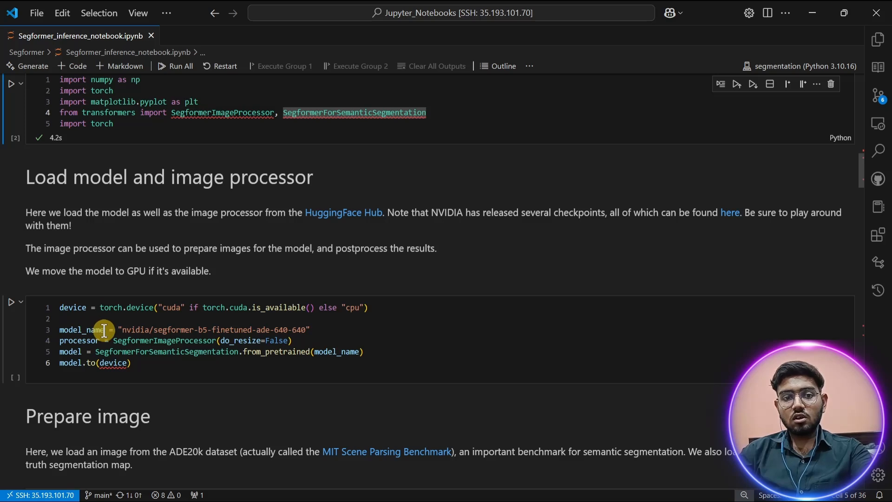
mouse_move(248, 336)
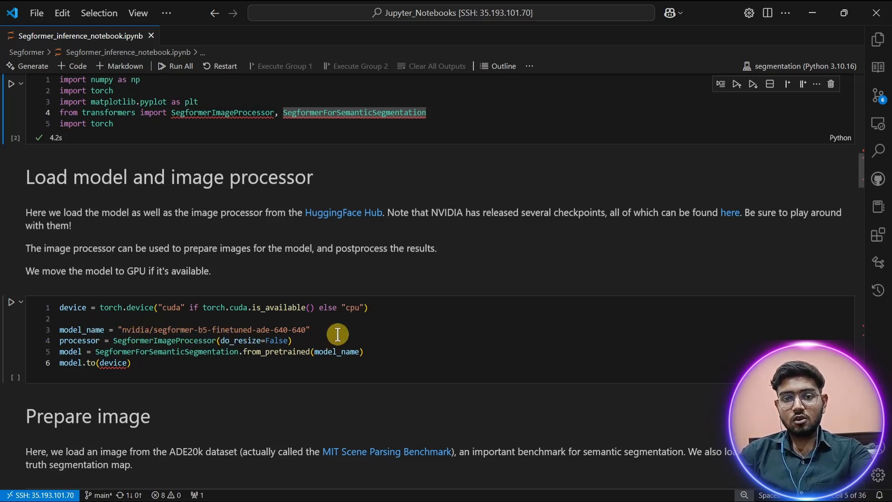
mouse_move(204, 329)
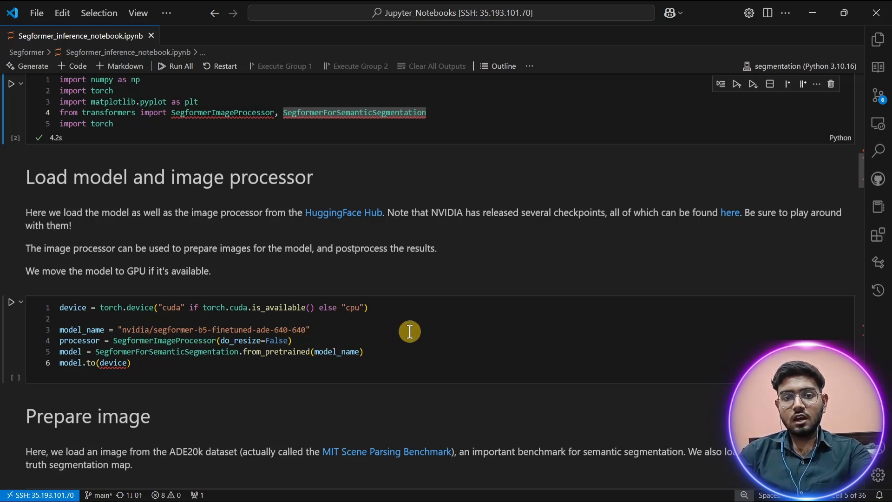
mouse_move(386, 360)
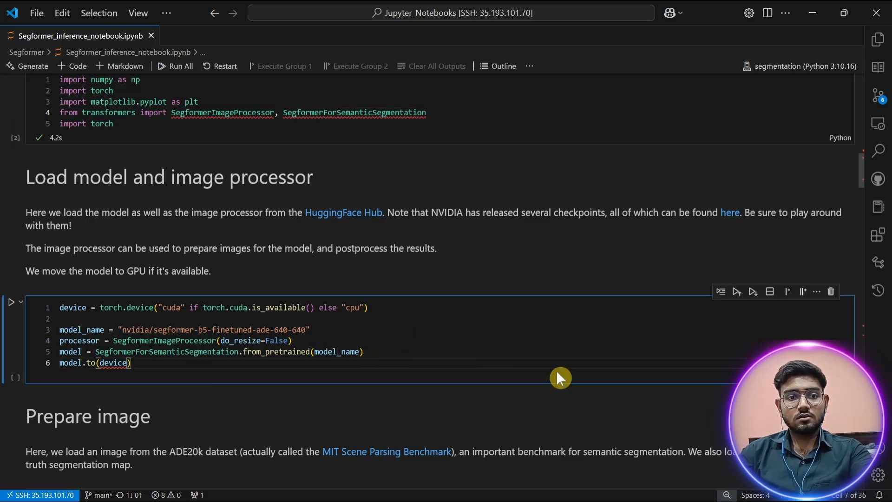
left_click(10, 301)
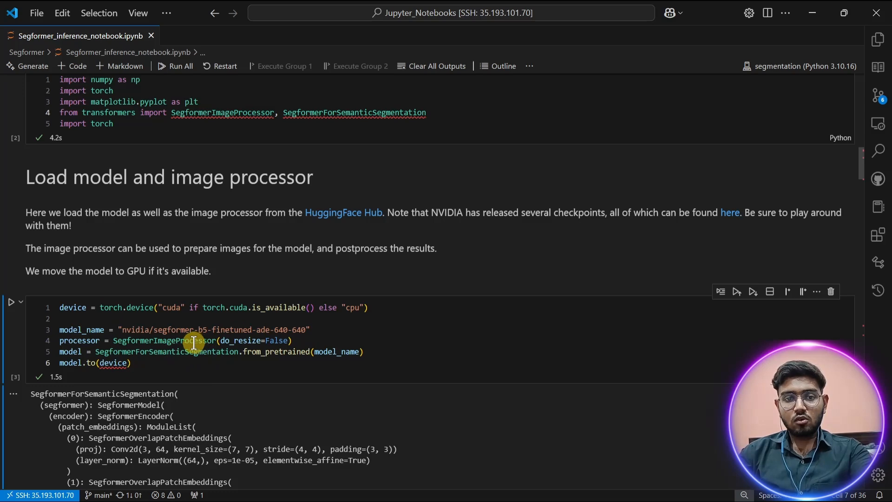
mouse_move(77, 340)
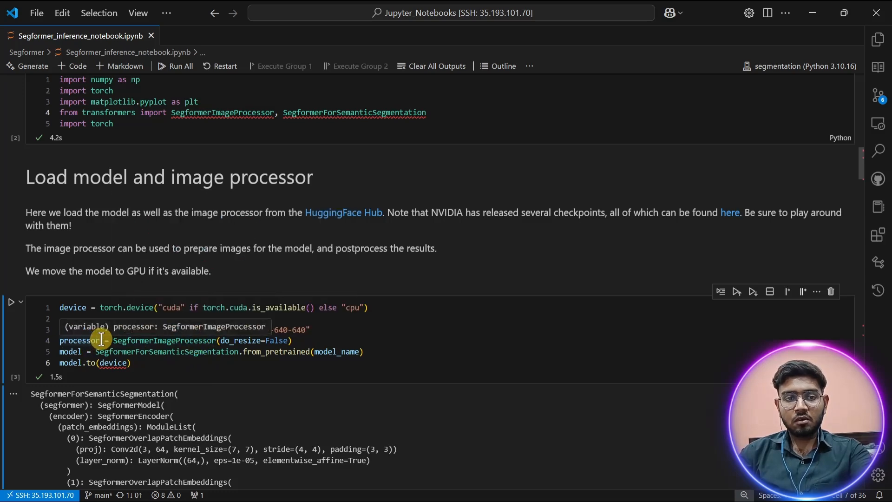
mouse_move(200, 341)
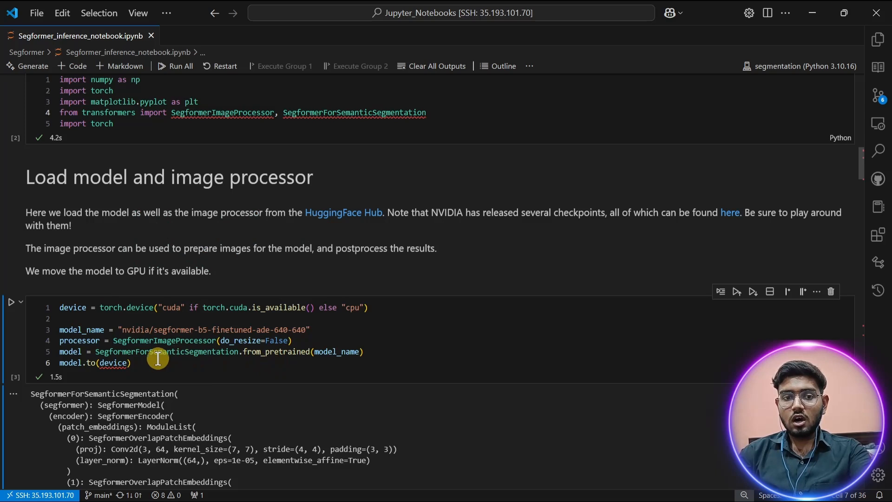
mouse_move(162, 340)
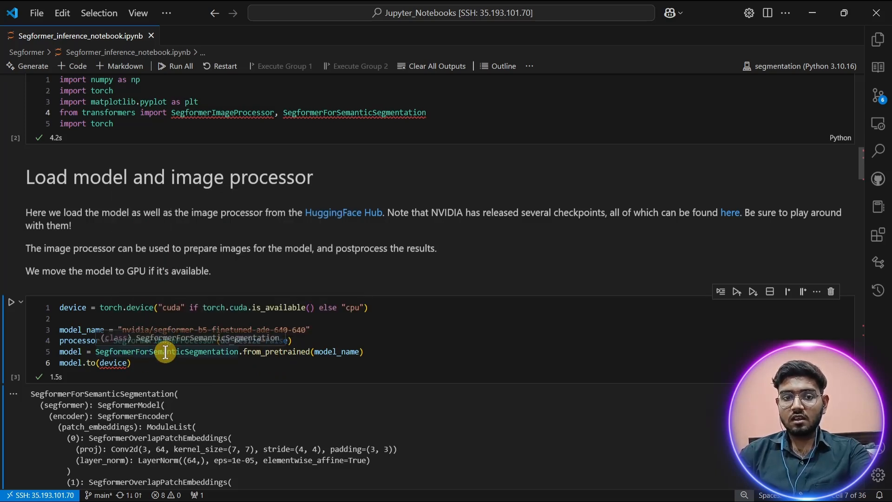
scroll("down", 3)
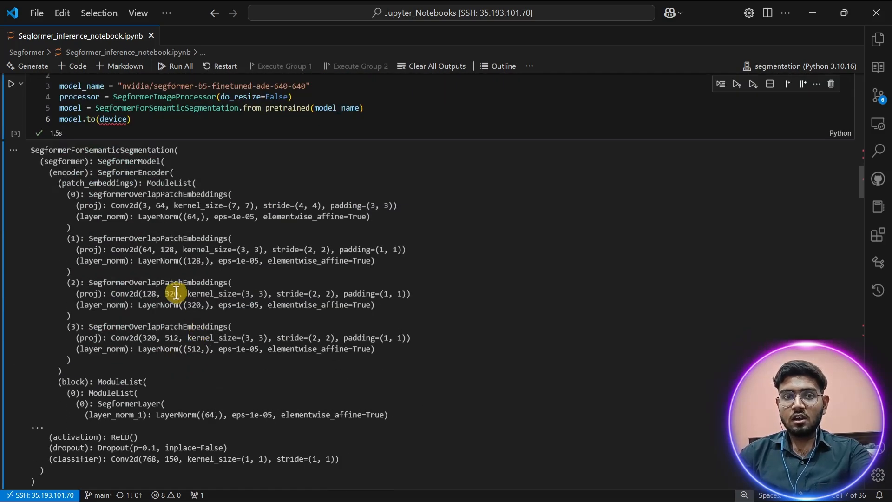
Scroll down to view the downloaded ADE20k stone house photo.
scroll("down", 3)
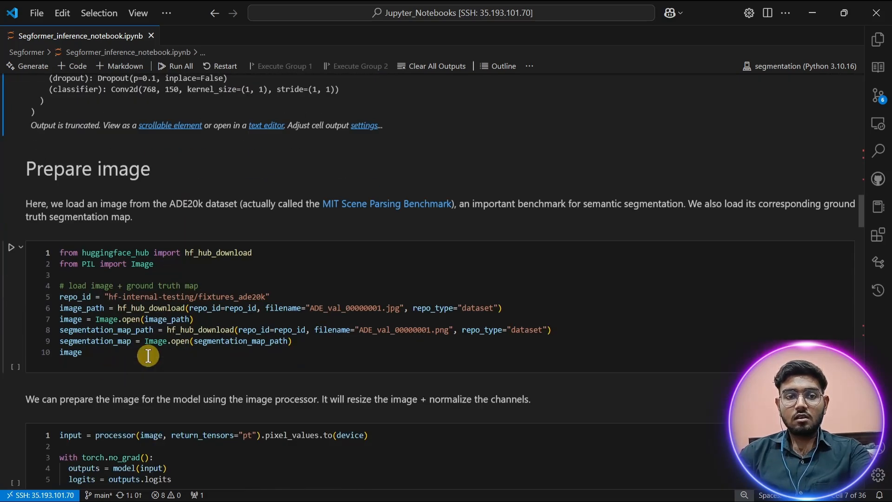
mouse_move(209, 285)
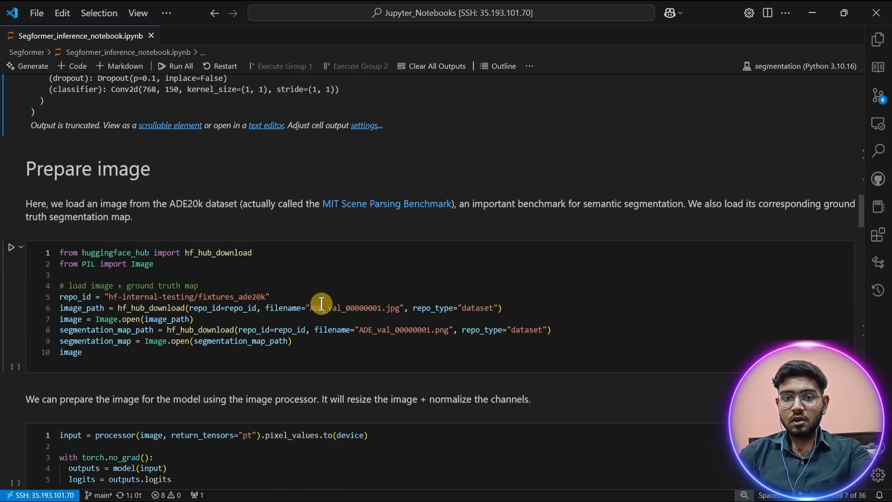
mouse_move(144, 351)
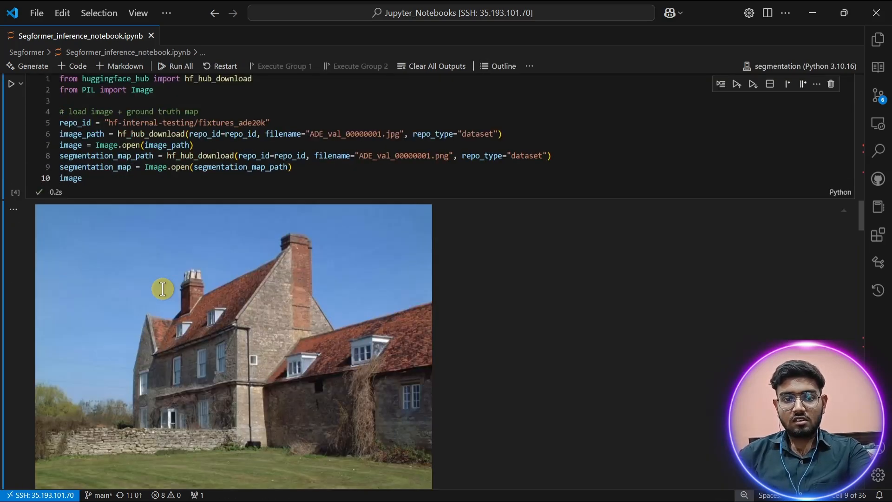
scroll("down", 3)
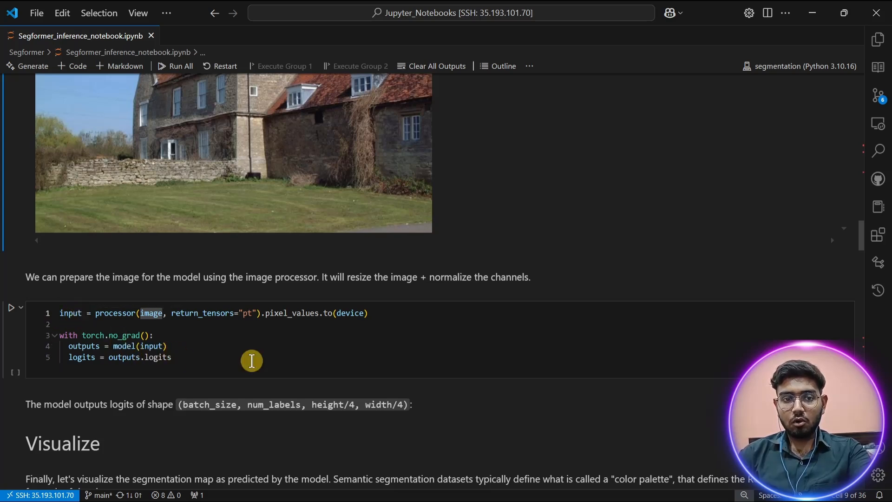
Run inference on the house image, then run the 150-class ade_palette cell.
left_click(11, 307)
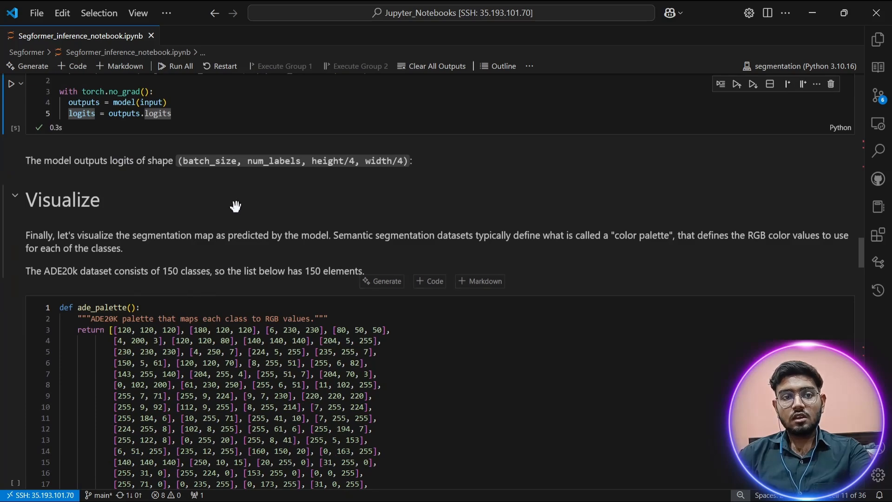
scroll("down", 3)
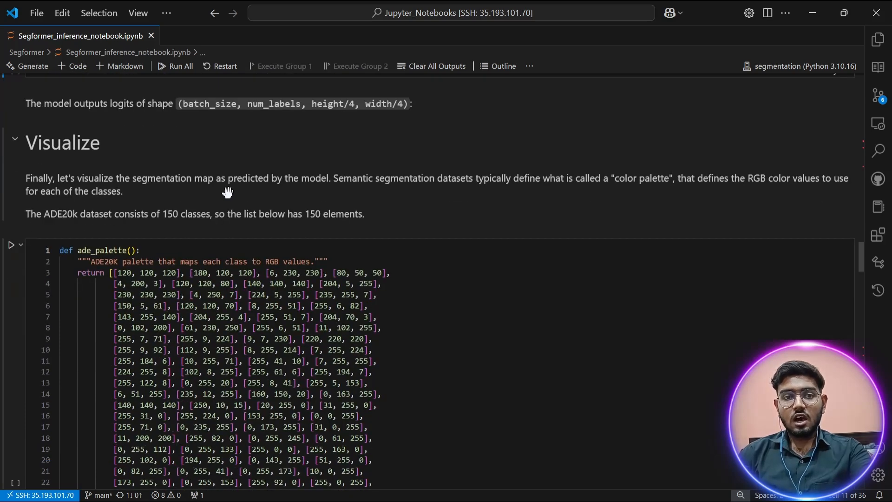
scroll("down", 3)
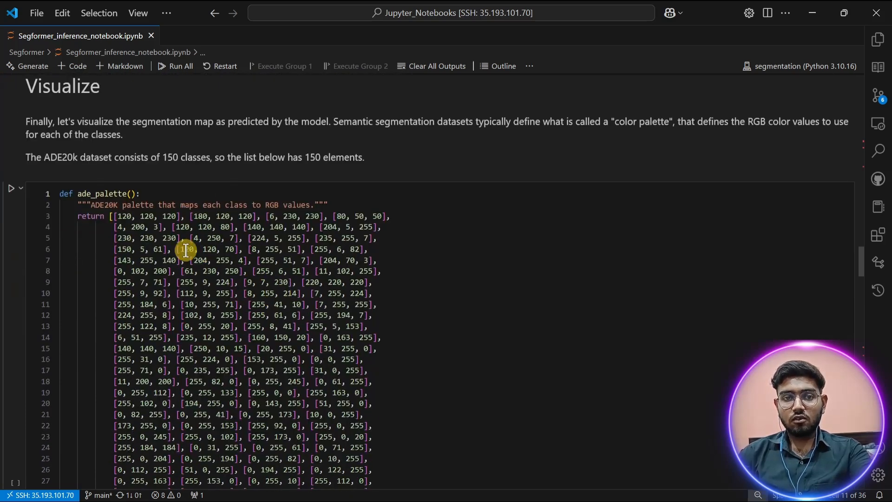
mouse_move(247, 279)
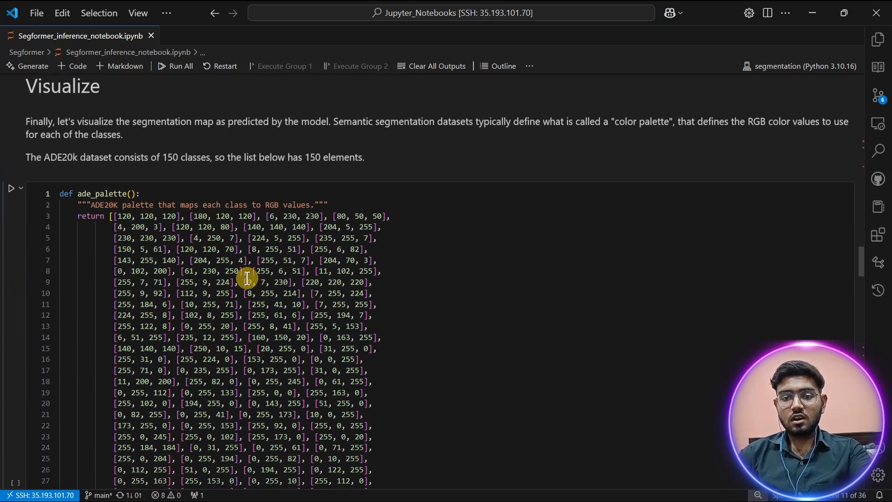
scroll("down", 3)
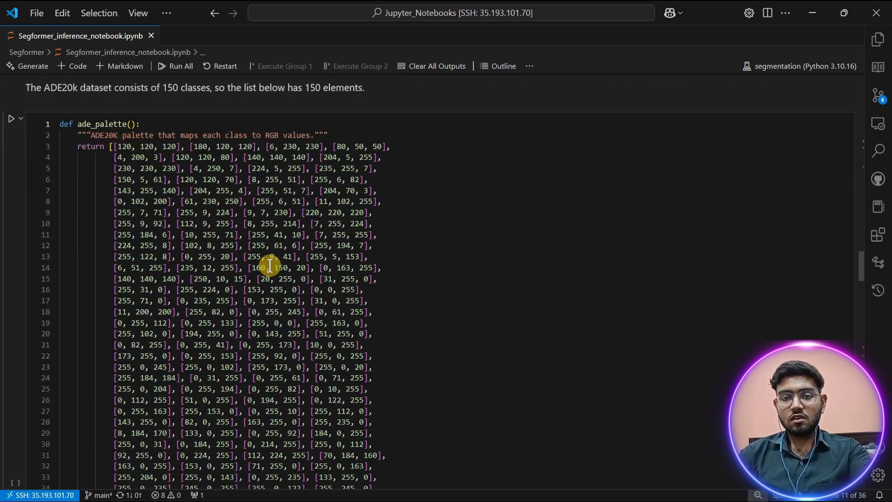
scroll("down", 3)
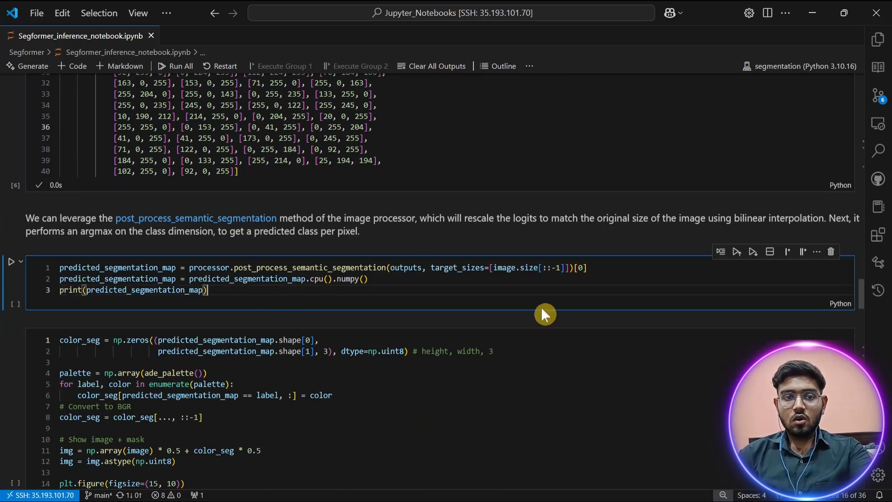
left_click(10, 261)
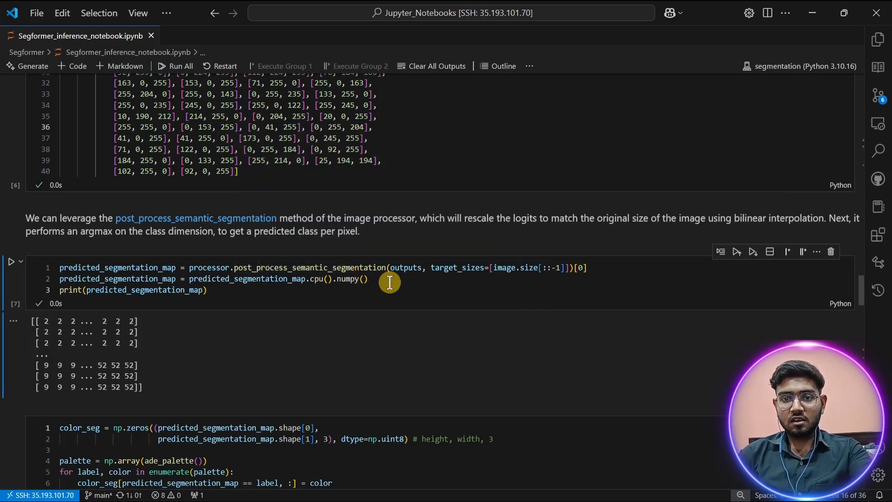
mouse_move(309, 268)
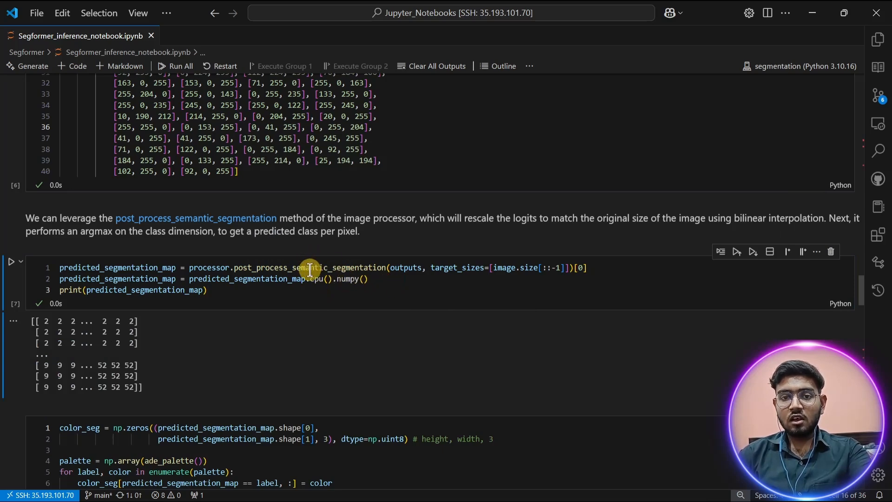
mouse_move(308, 268)
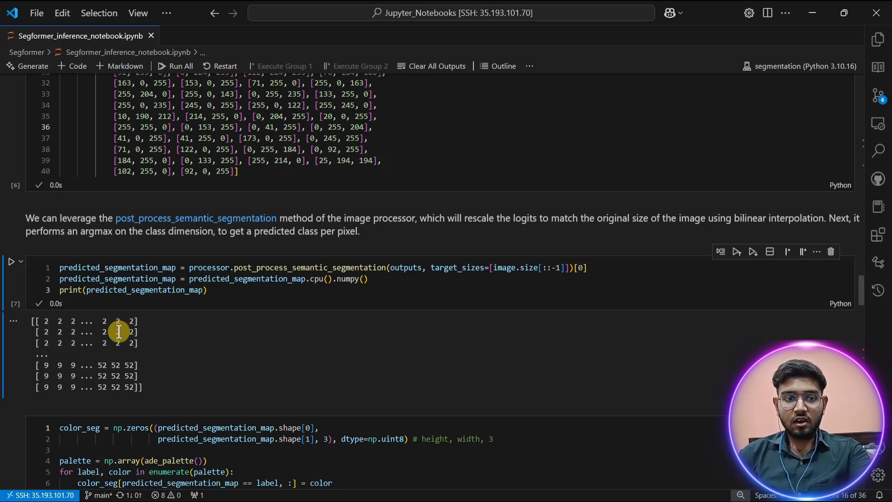
mouse_move(301, 318)
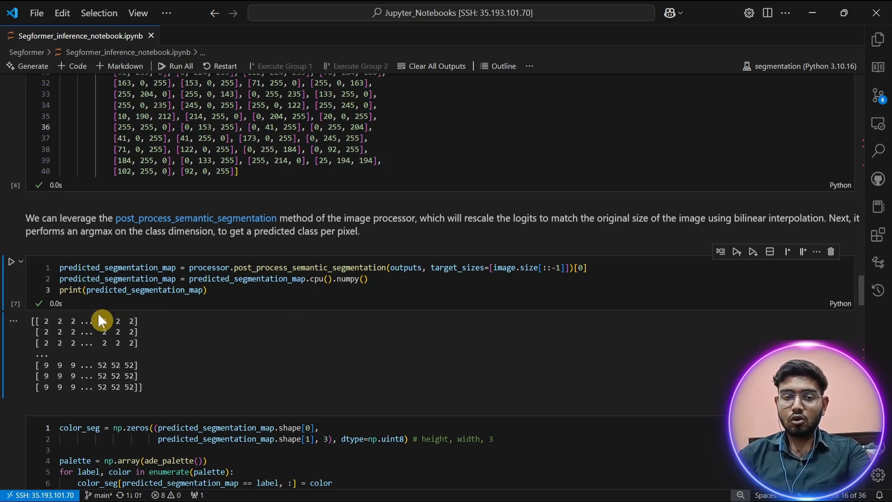
mouse_move(64, 366)
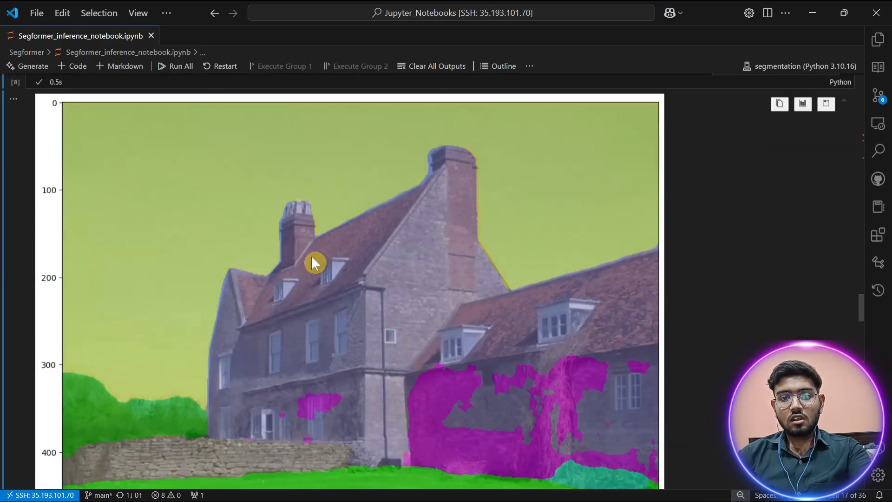
Scroll past the predicted mask overlay to the 'Compare this to the ground truth' cell.
scroll("down", 3)
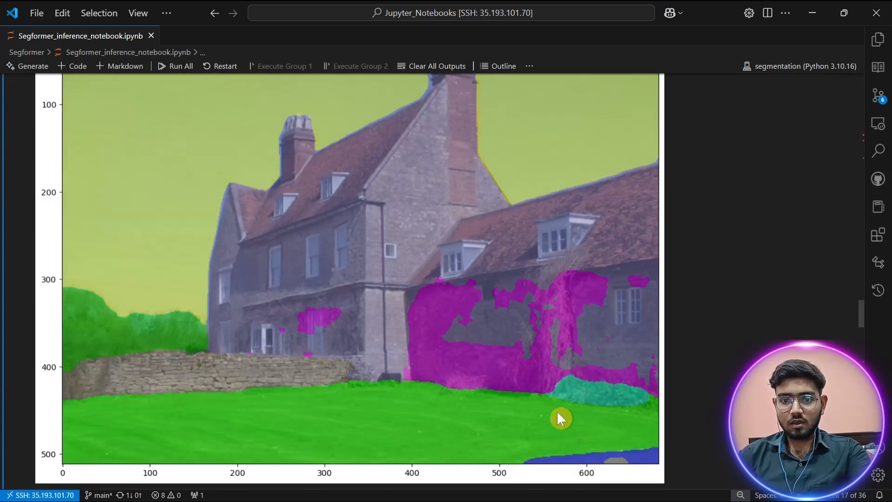
mouse_move(598, 437)
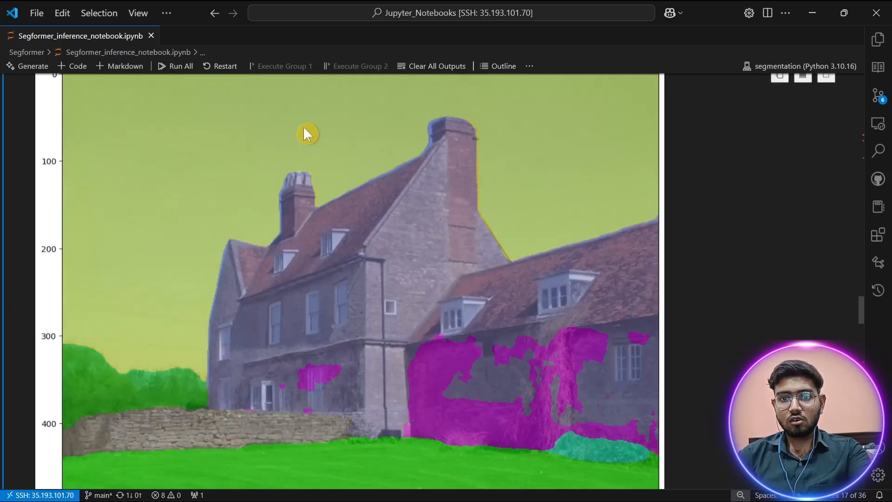
mouse_move(251, 142)
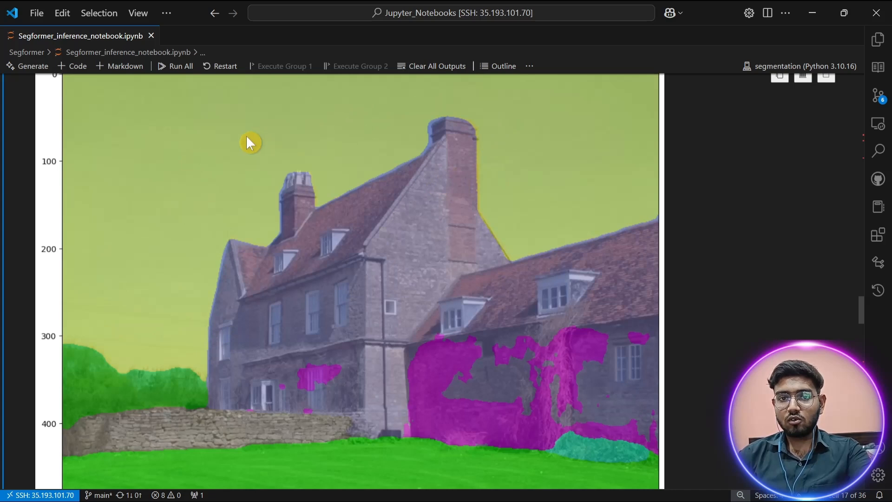
mouse_move(400, 428)
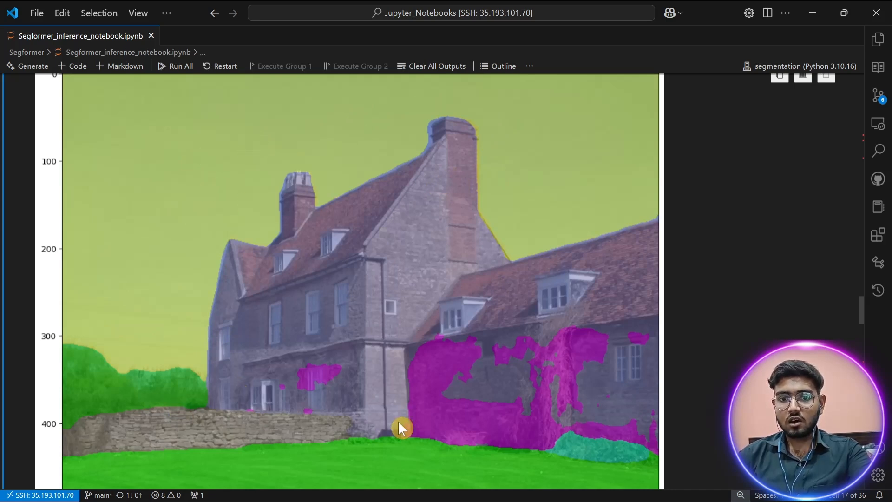
mouse_move(347, 274)
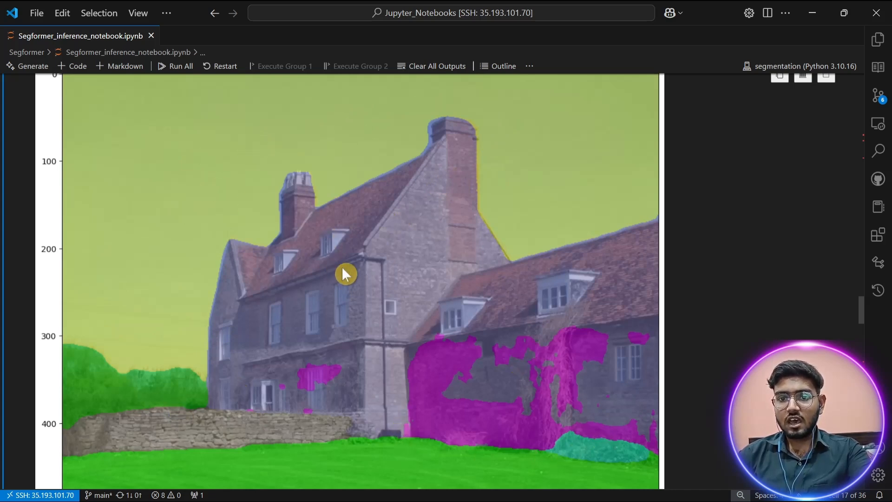
mouse_move(445, 374)
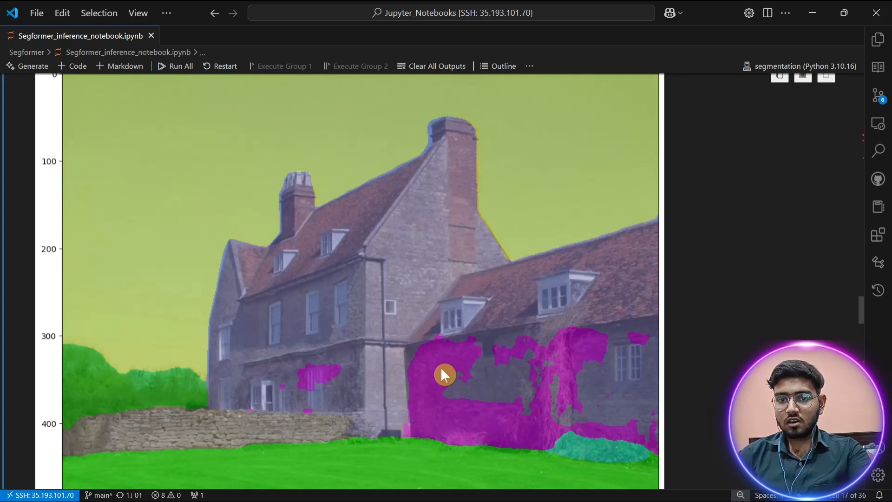
mouse_move(535, 446)
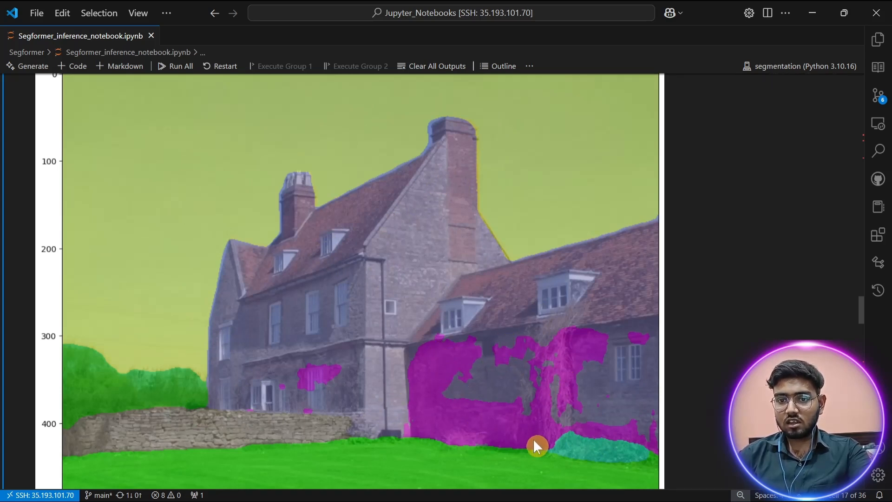
mouse_move(467, 389)
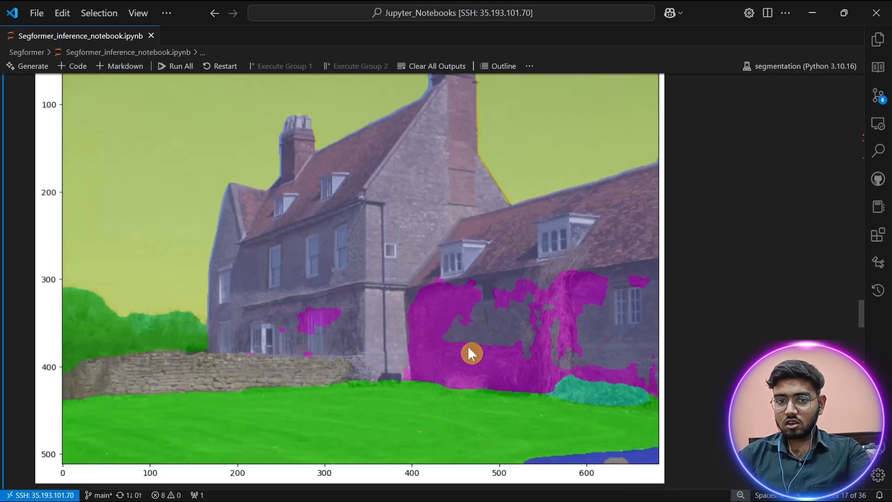
scroll("down", 3)
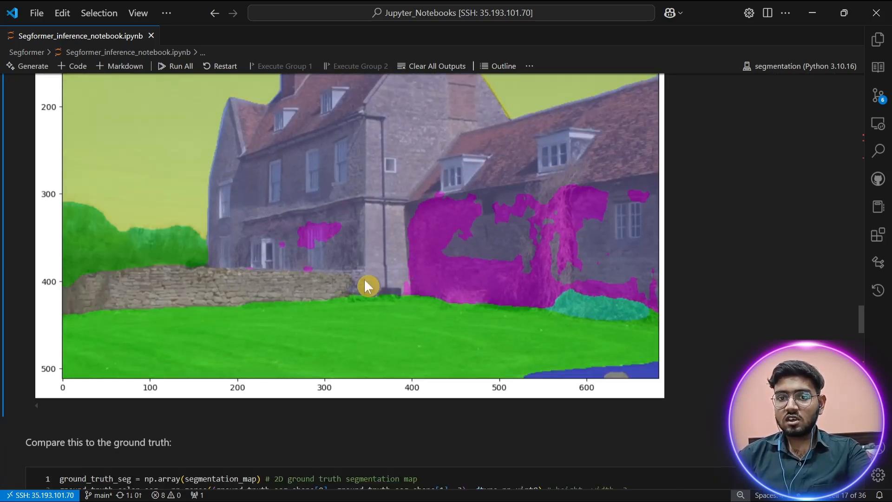
scroll("down", 3)
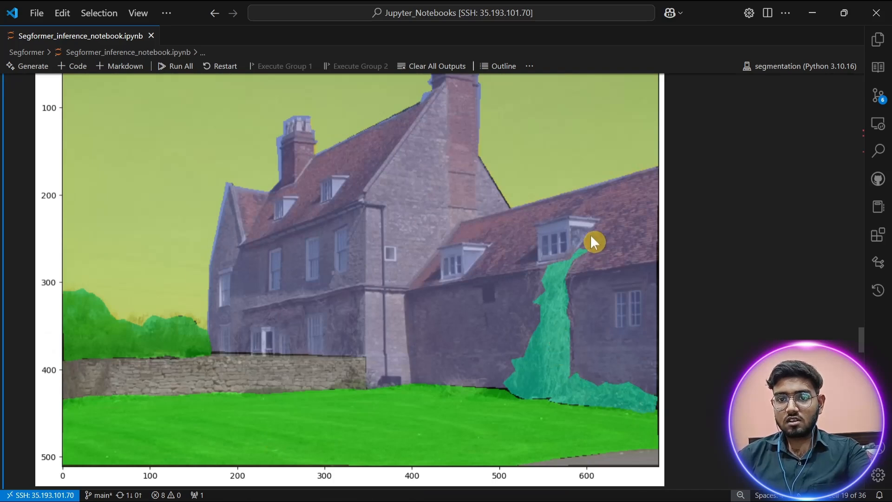
mouse_move(570, 299)
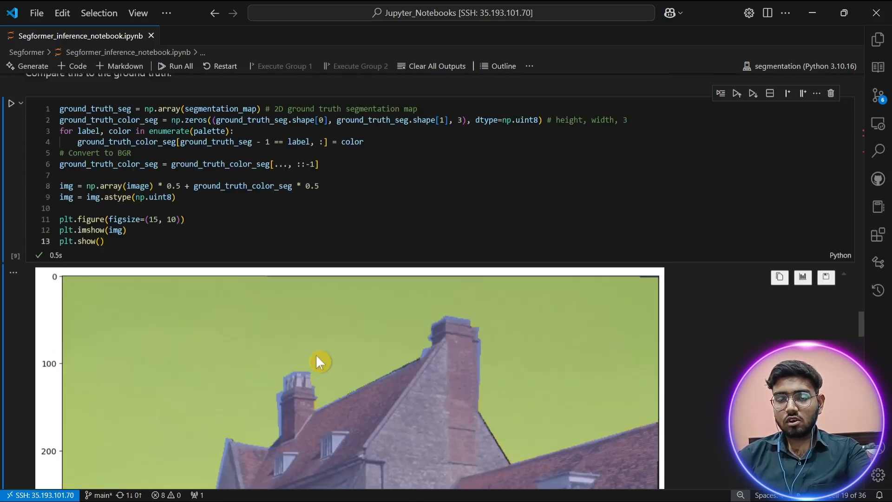
Scroll past both overlays to the 'Creating single function to inference and visualize result' heading.
scroll("down", 3)
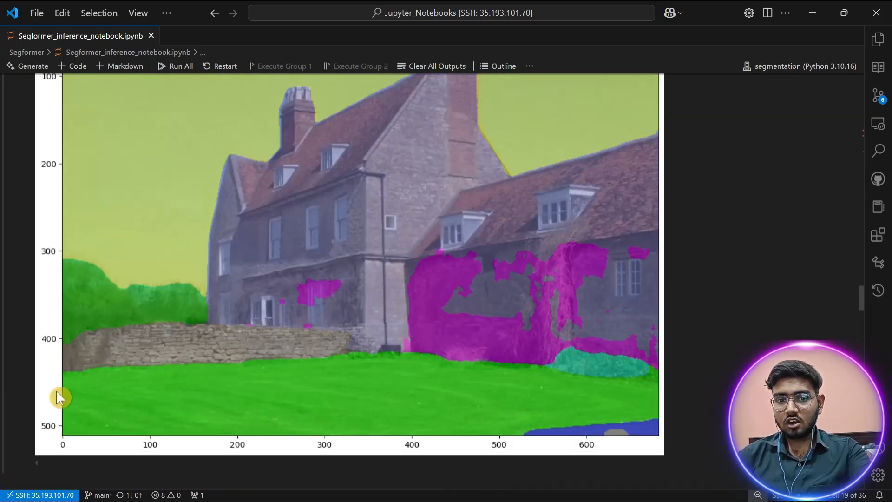
mouse_move(350, 193)
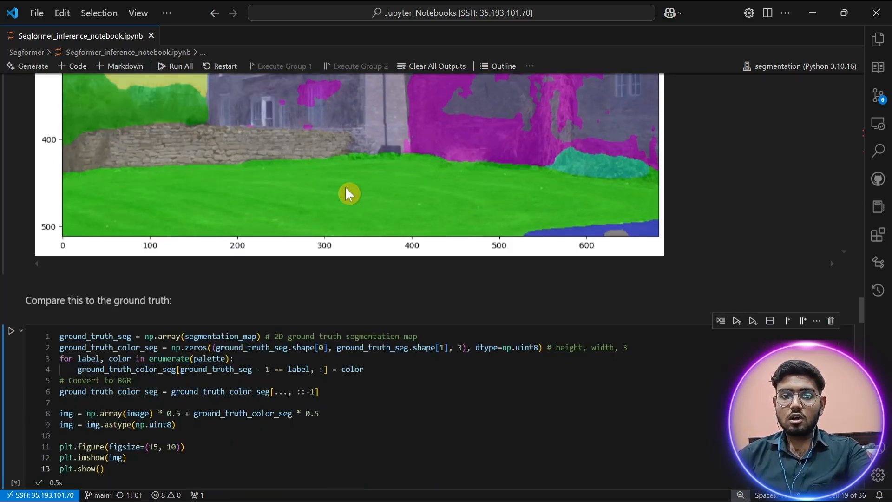
scroll("down", 3)
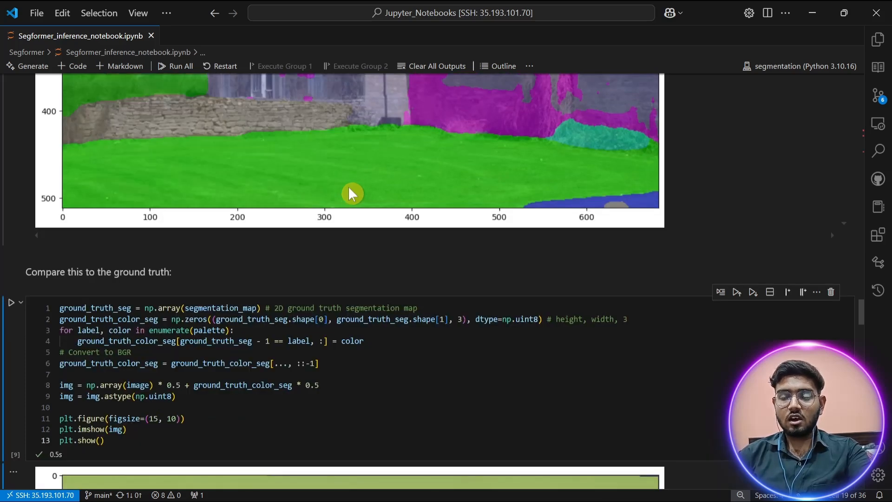
scroll("down", 3)
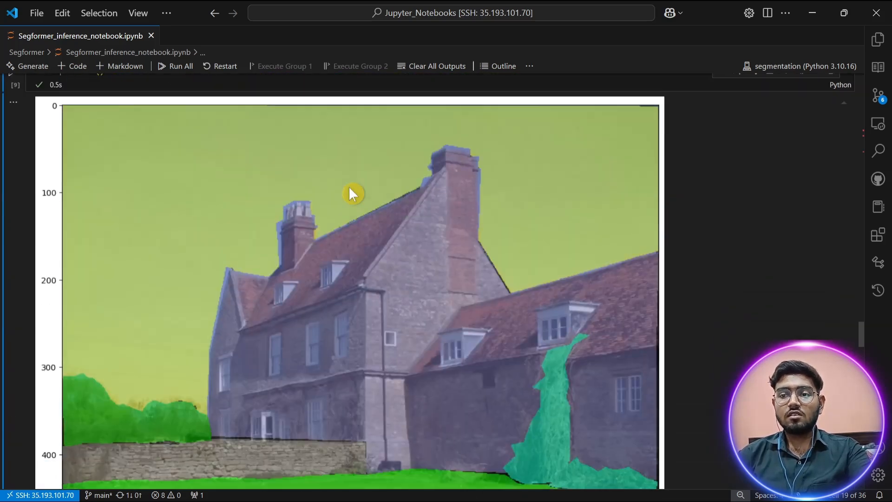
scroll("down", 3)
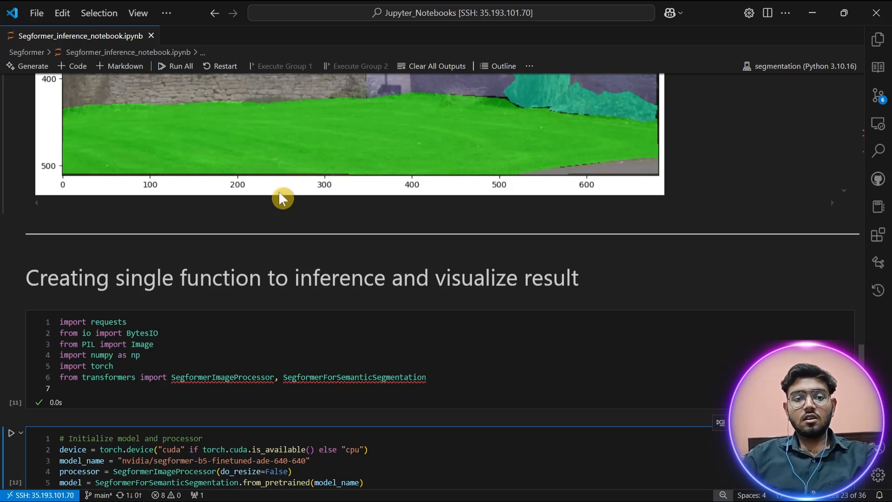
Run the new section's imports cell and scroll to the model-initialisation cell.
scroll("down", 3)
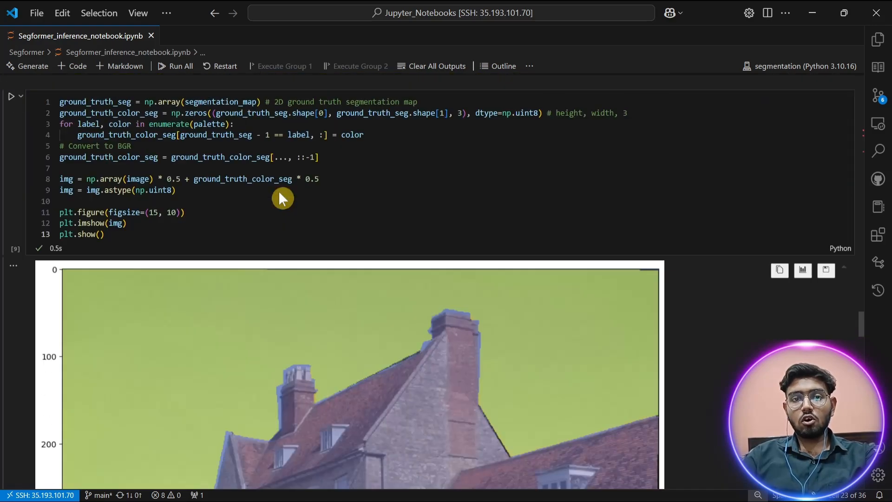
scroll("down", 3)
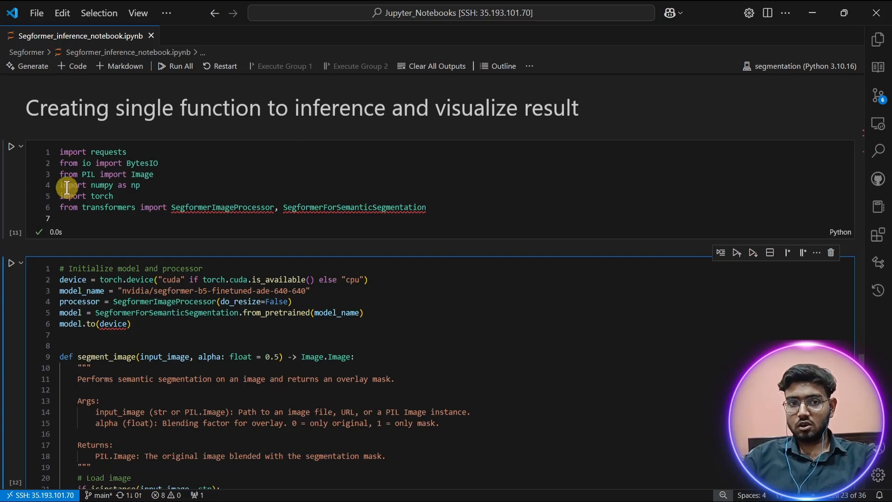
left_click(527, 220)
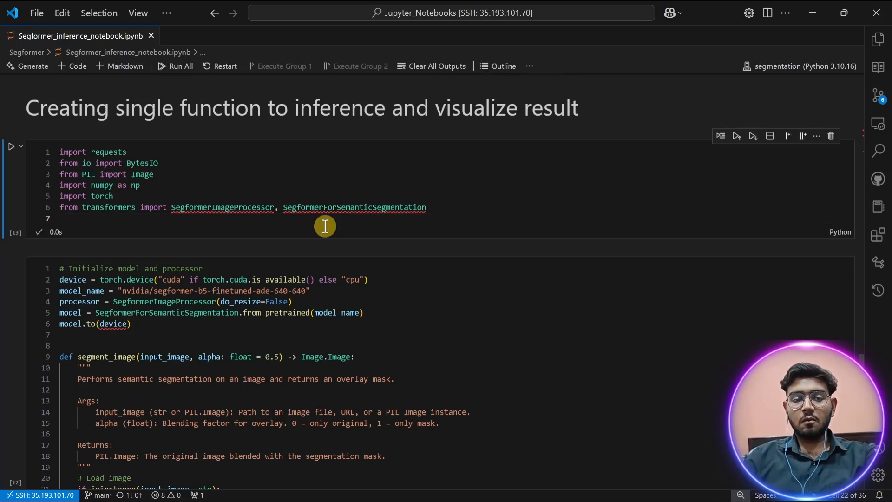
scroll("down", 3)
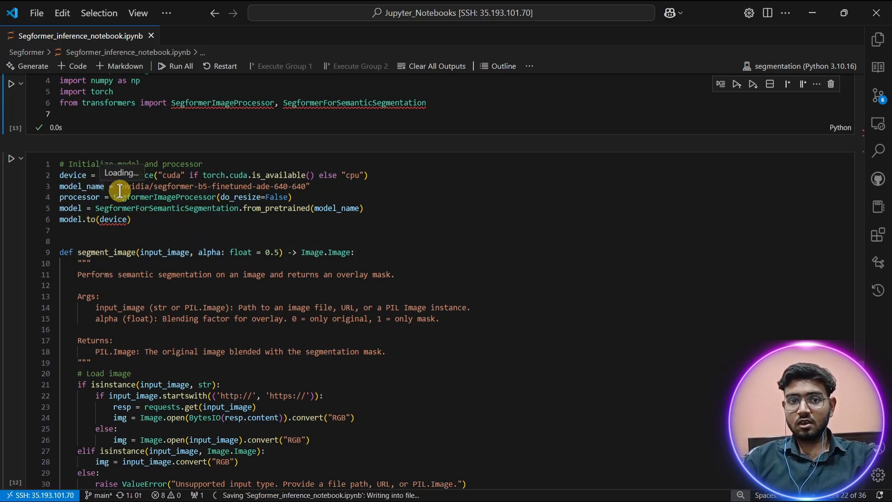
mouse_move(224, 252)
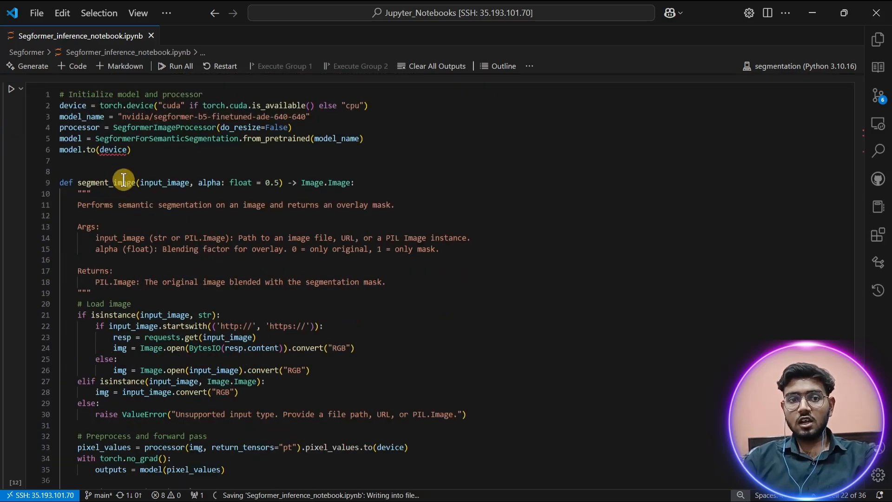
mouse_move(364, 206)
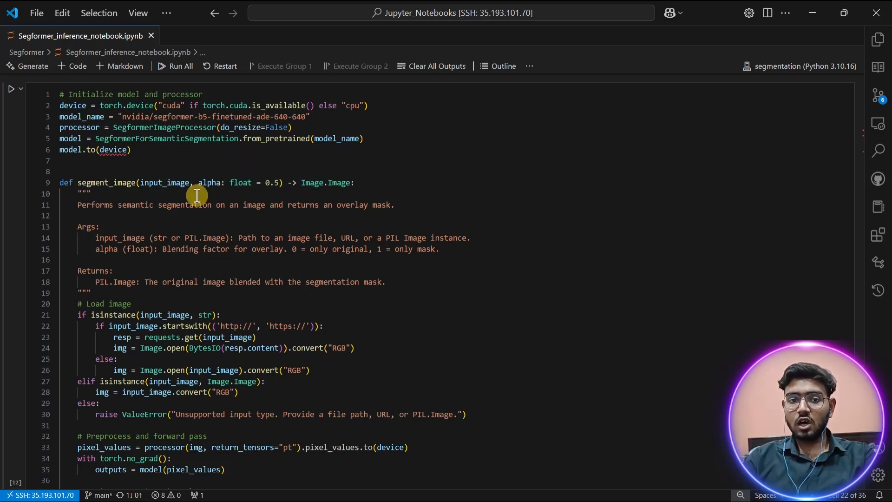
Scroll through the segment_image function body and deselect its image-loading code.
scroll("down", 3)
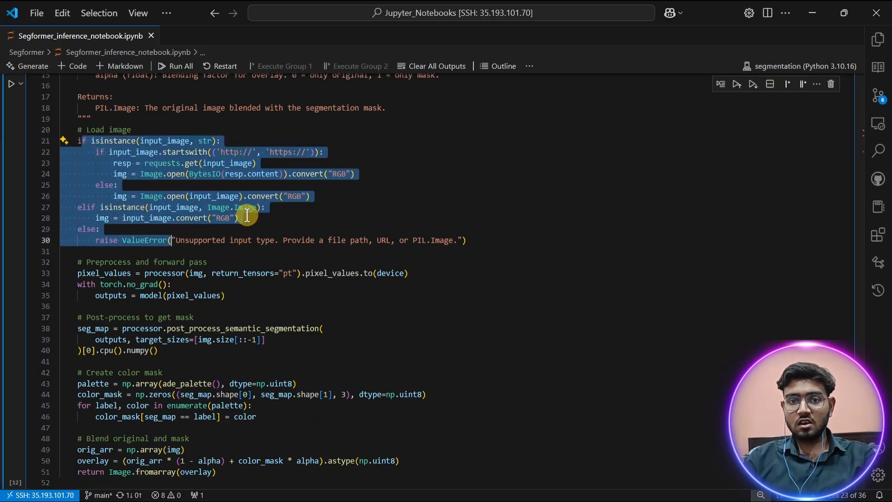
left_click(78, 273)
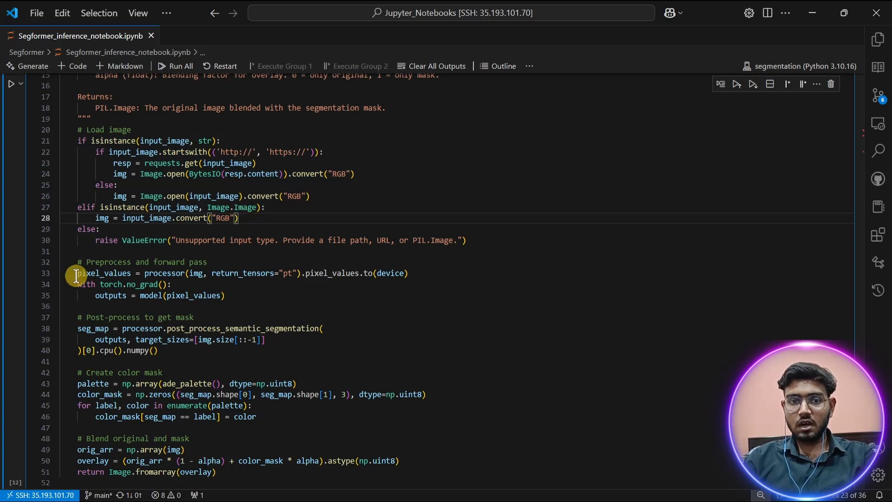
mouse_move(181, 273)
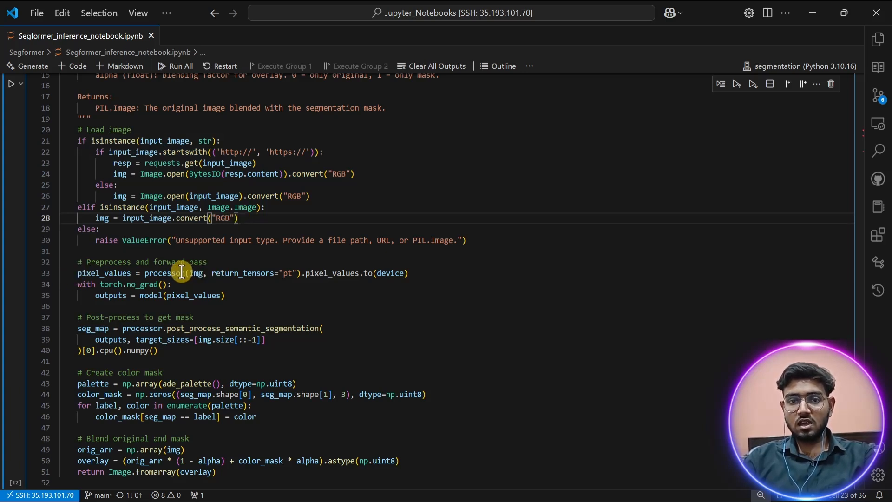
mouse_move(195, 273)
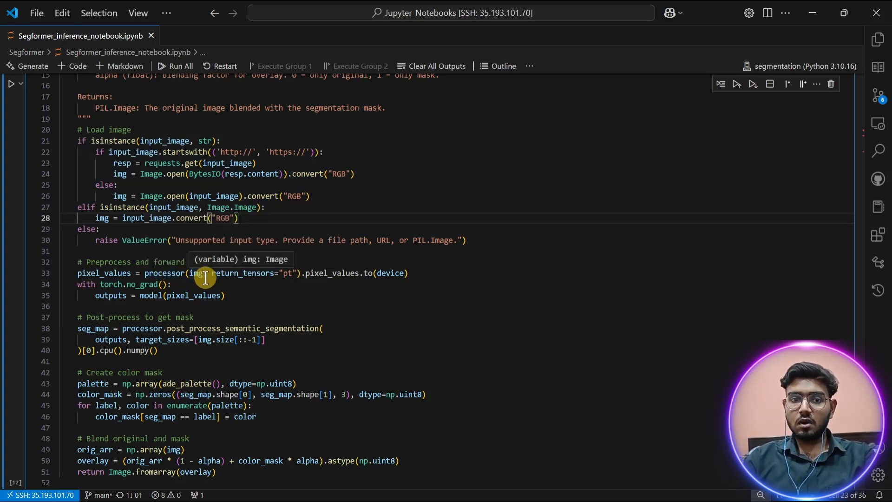
mouse_move(181, 296)
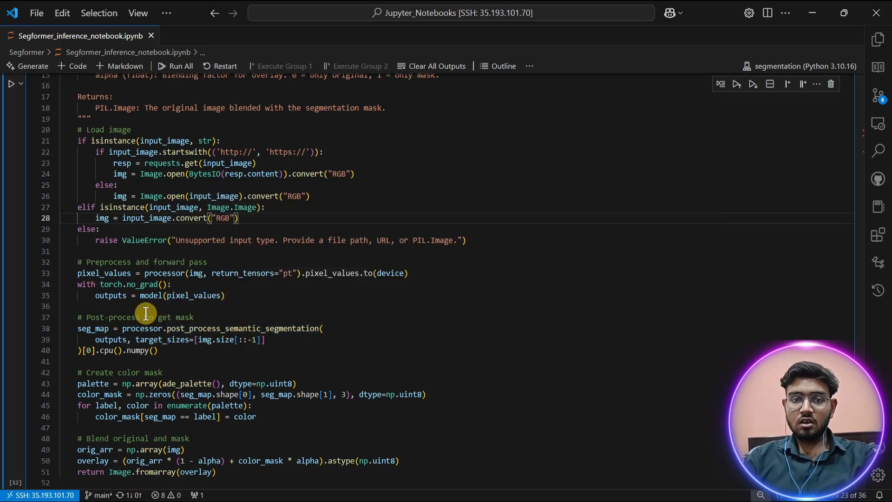
mouse_move(105, 281)
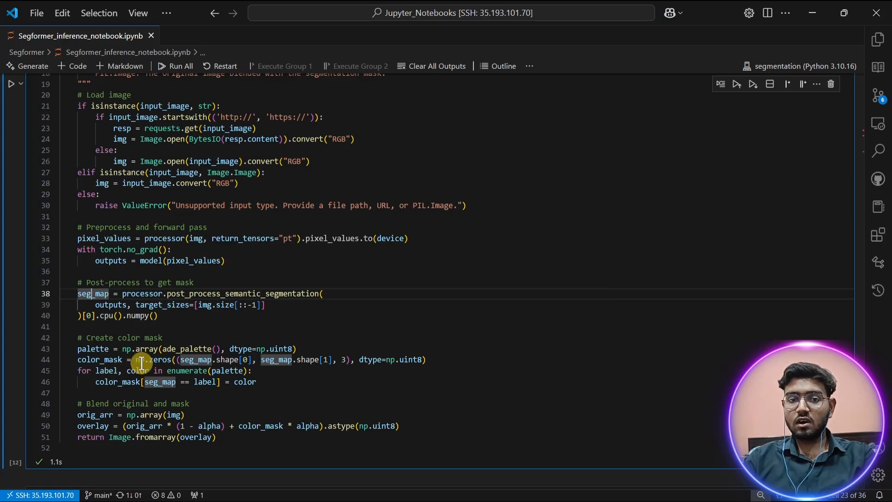
mouse_move(195, 382)
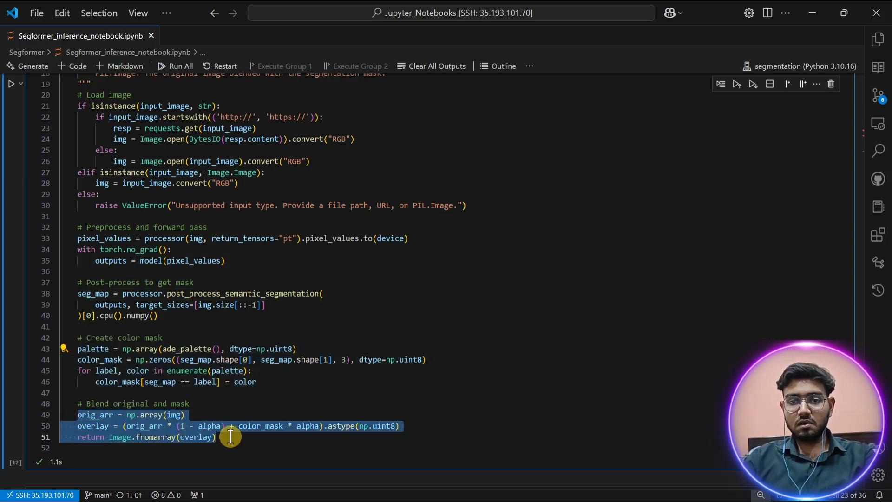
mouse_move(317, 409)
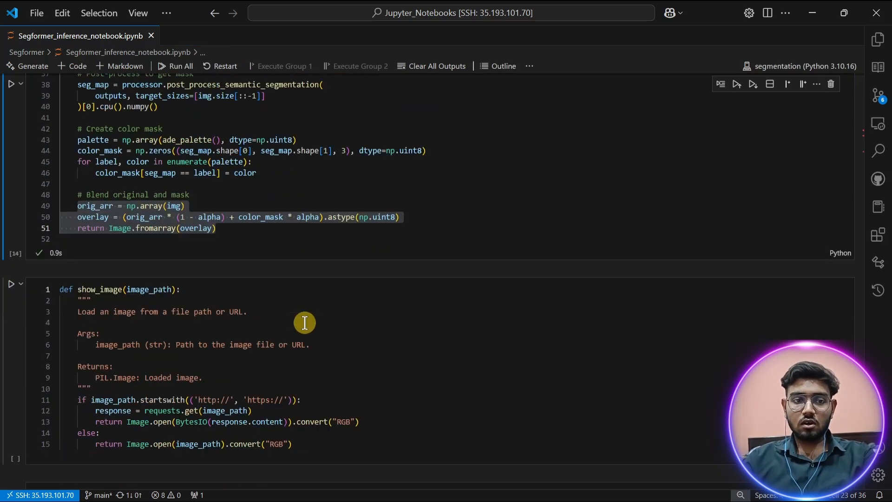
Run the show_image helper cell and display the url1 autumn tree with sheep.
scroll("down", 3)
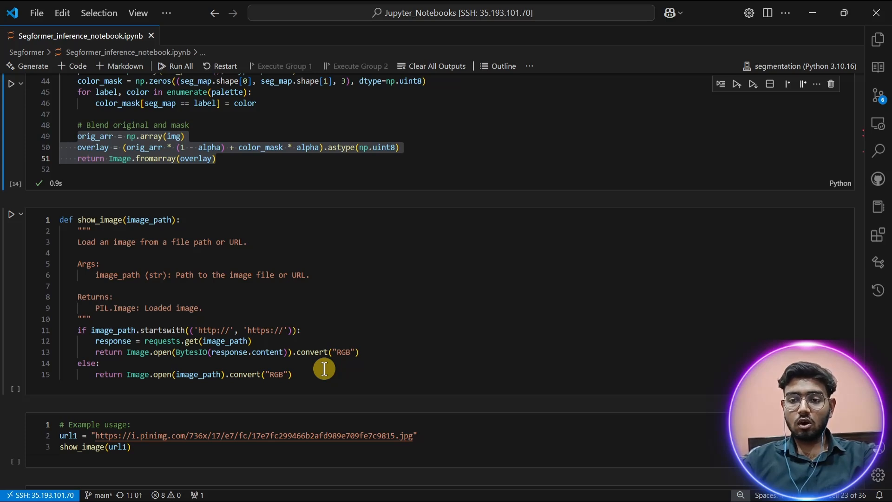
mouse_move(336, 363)
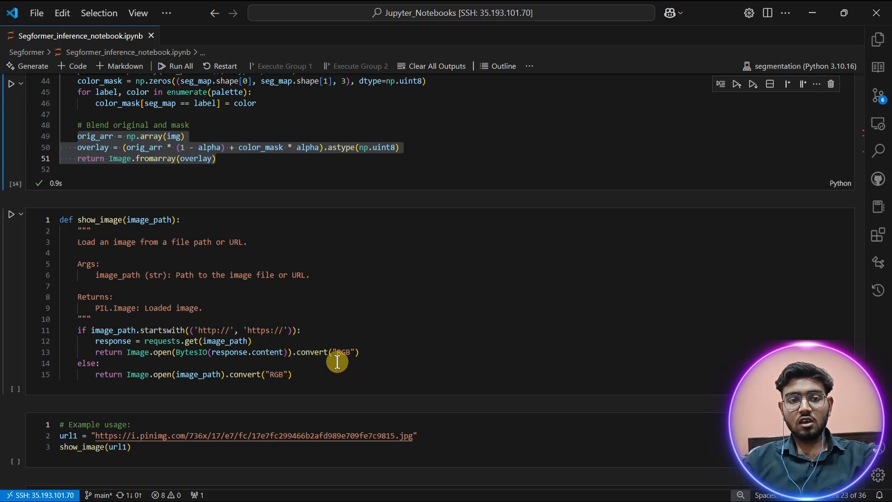
mouse_move(313, 373)
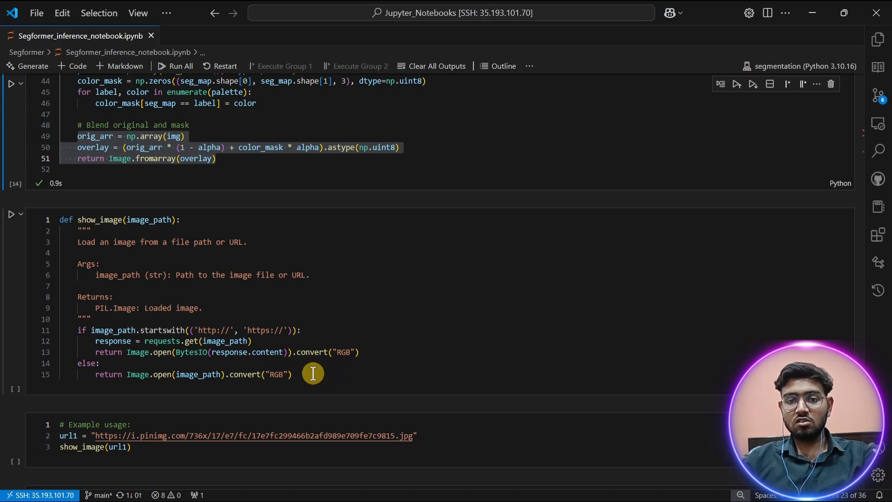
left_click(11, 215)
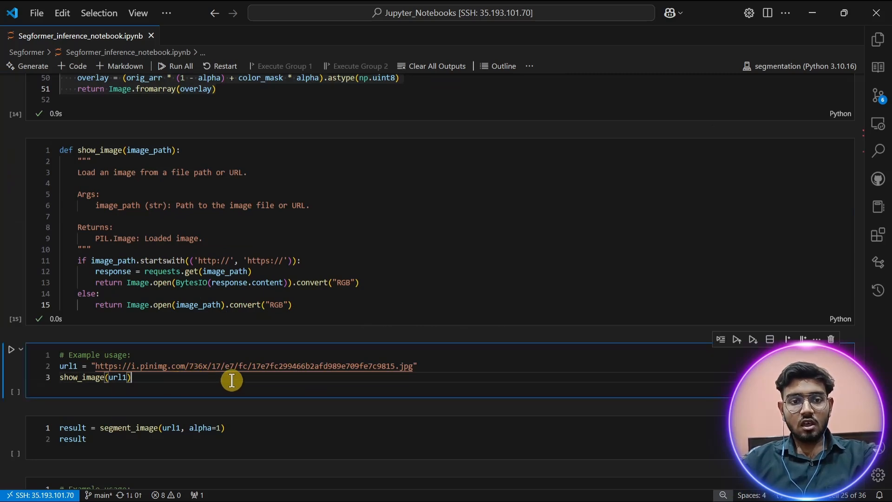
double_click(108, 365)
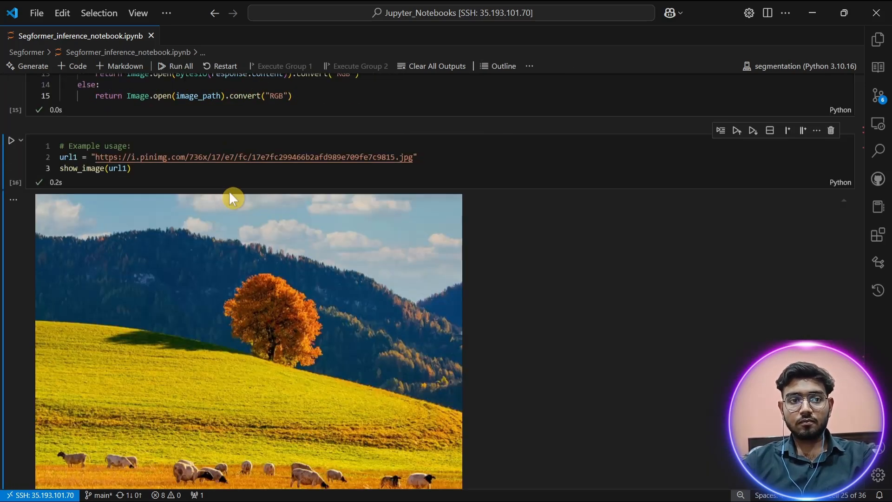
scroll("down", 3)
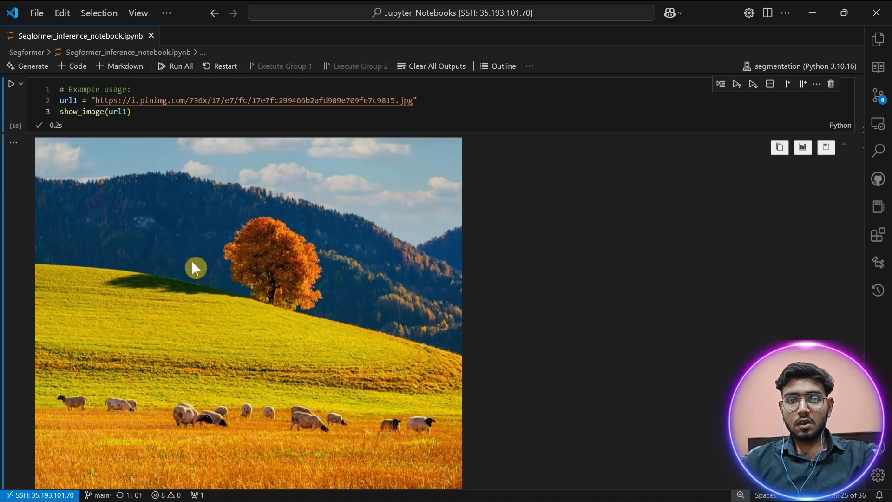
mouse_move(261, 323)
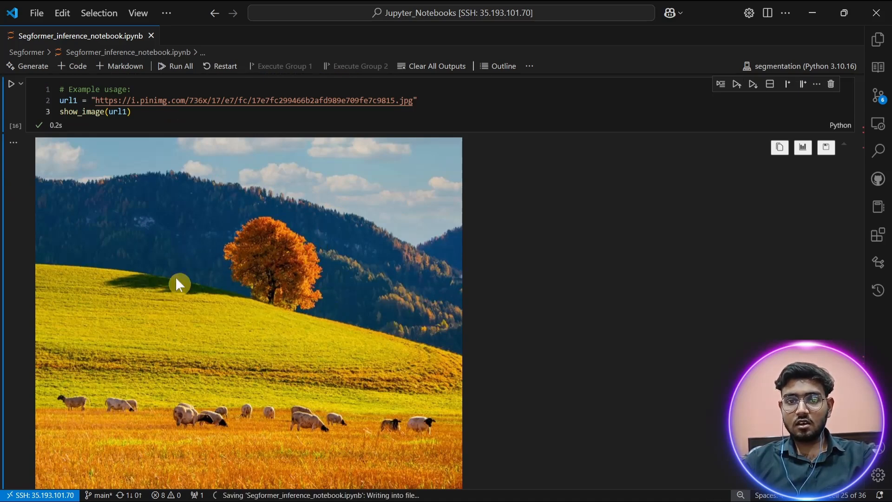
scroll("down", 3)
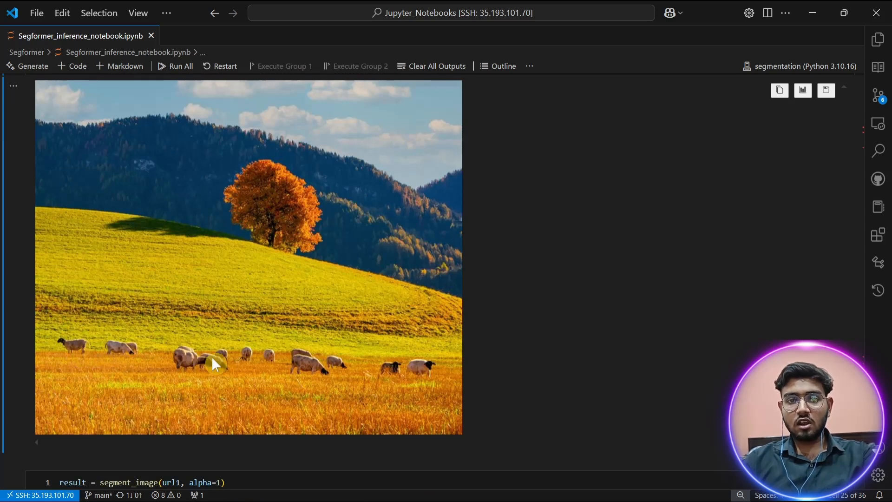
mouse_move(221, 363)
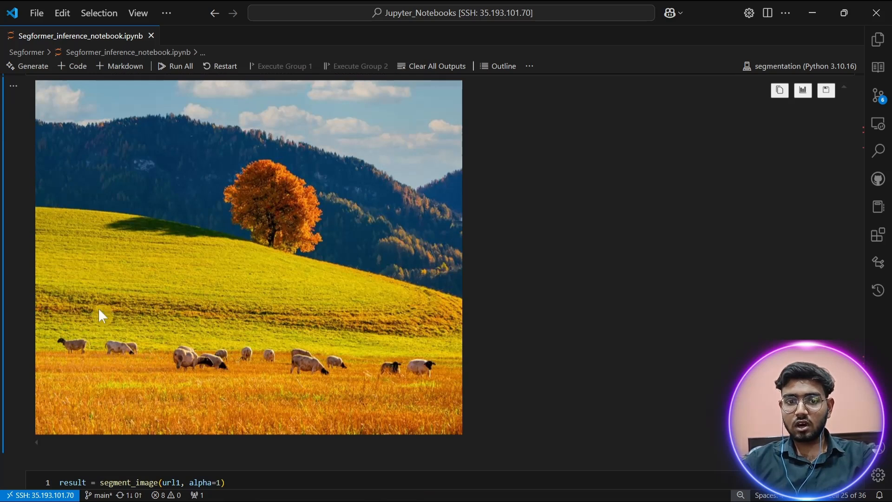
mouse_move(349, 413)
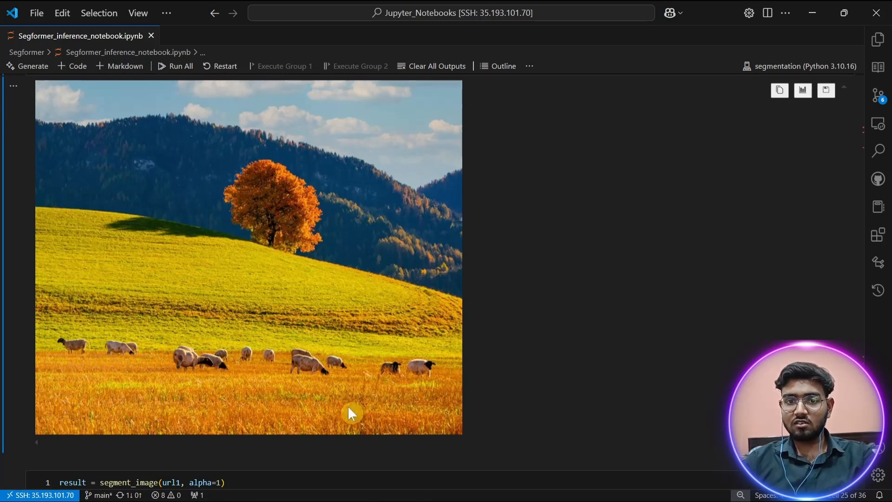
mouse_move(231, 137)
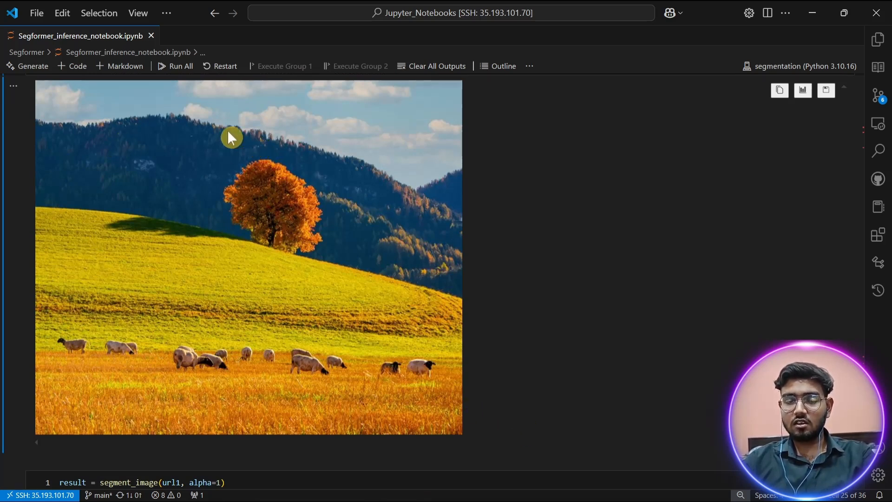
scroll("down", 3)
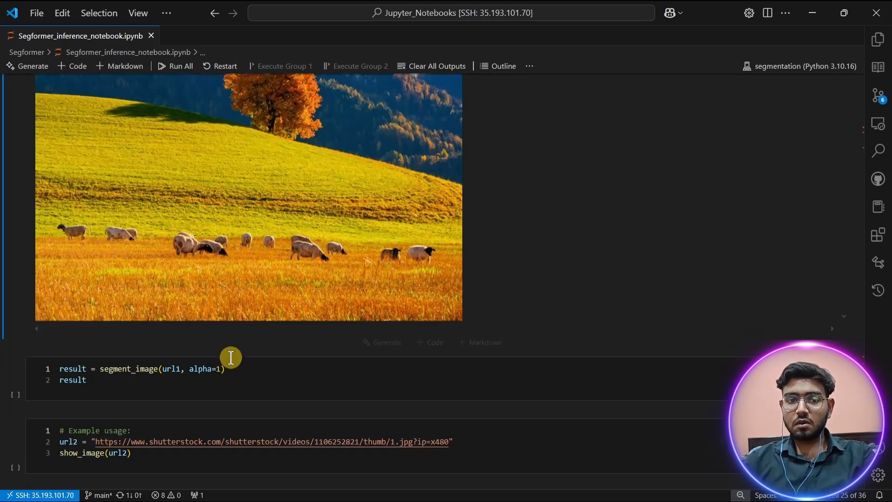
mouse_move(326, 379)
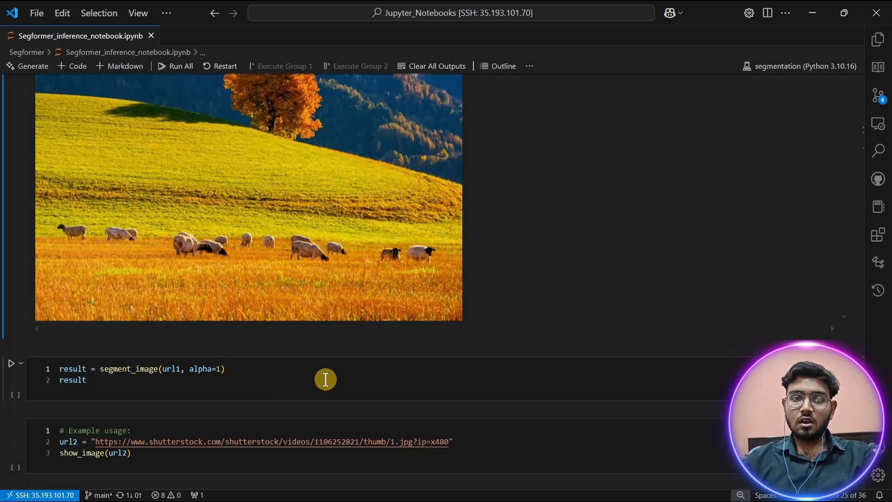
Run segment_image(url1, alpha=1) and scroll through the opaque colour mask output.
left_click(326, 369)
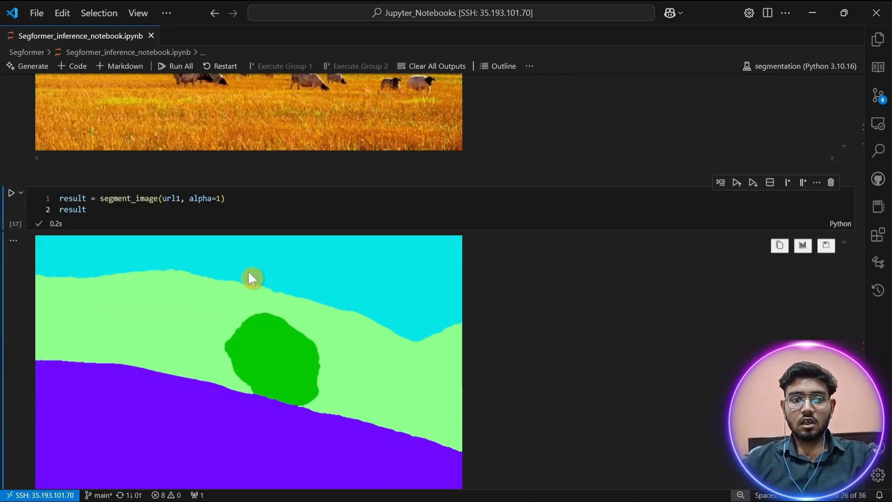
scroll("down", 3)
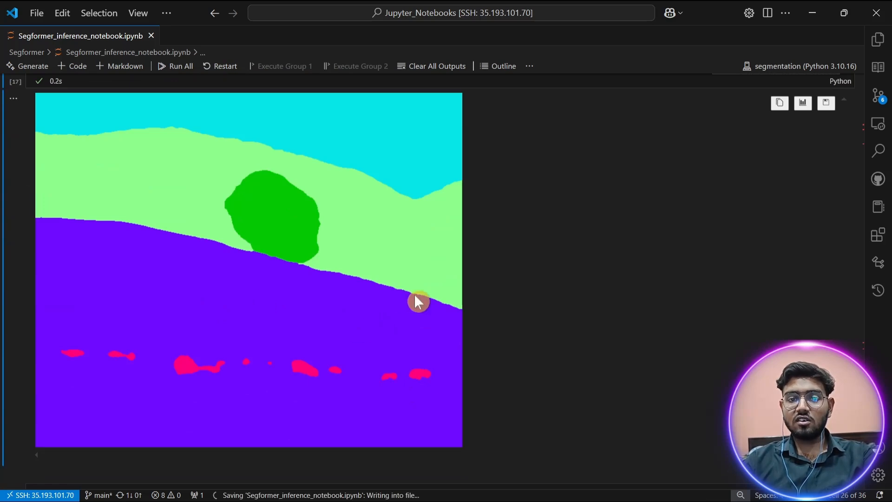
mouse_move(275, 302)
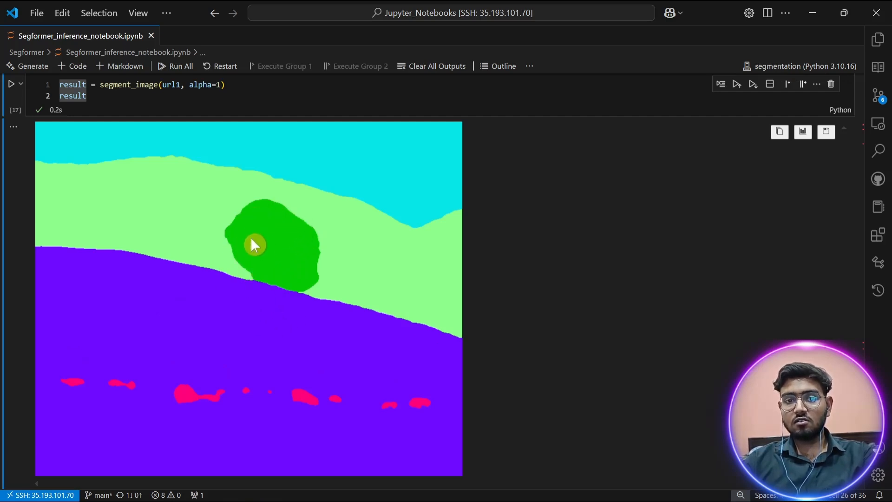
mouse_move(329, 354)
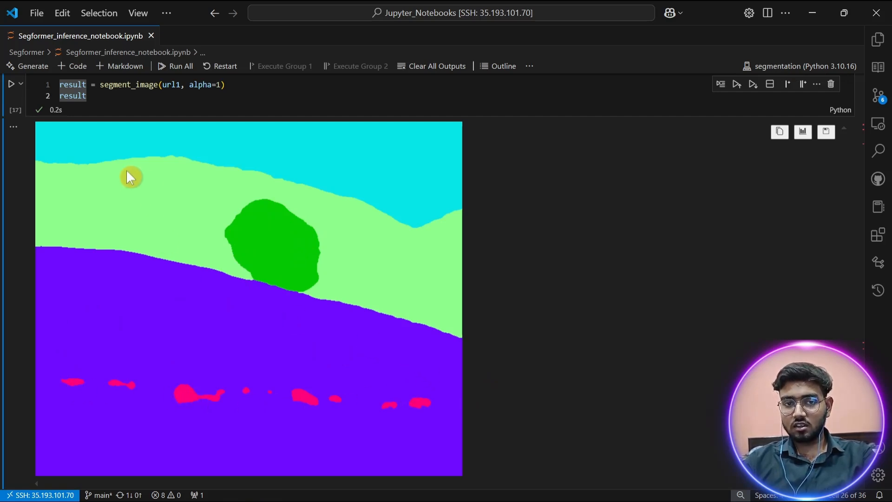
mouse_move(433, 147)
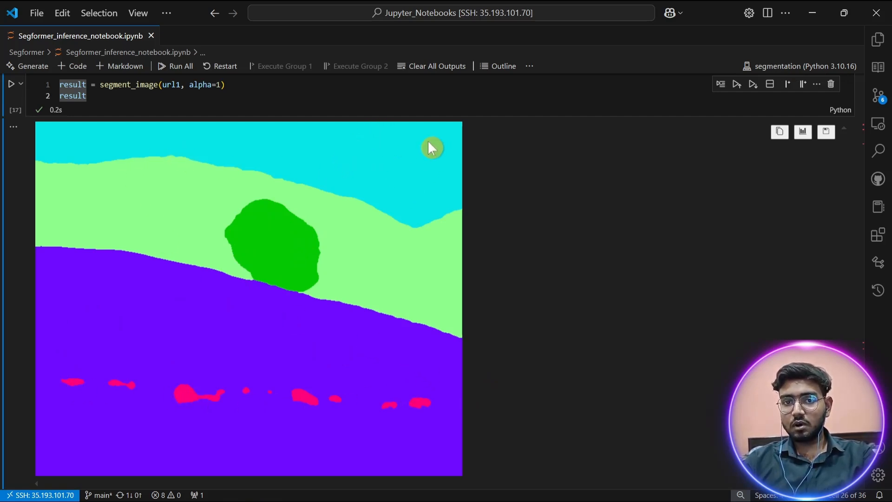
scroll("down", 3)
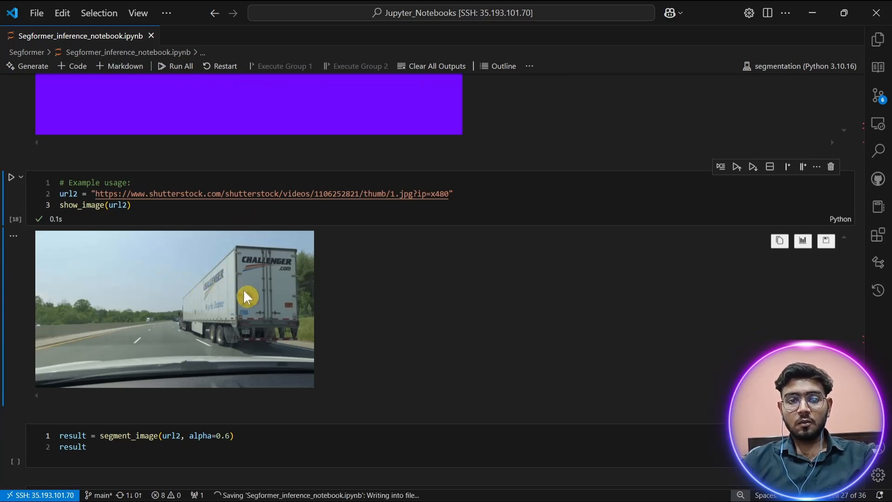
mouse_move(286, 263)
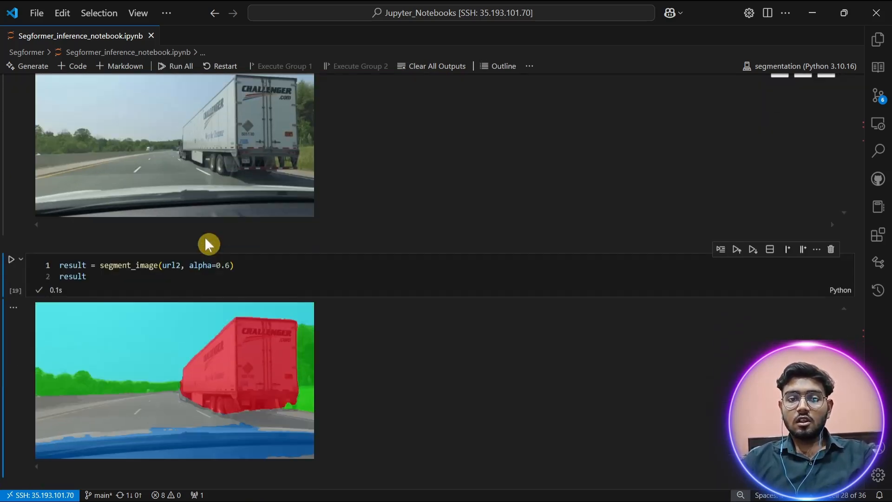
mouse_move(175, 377)
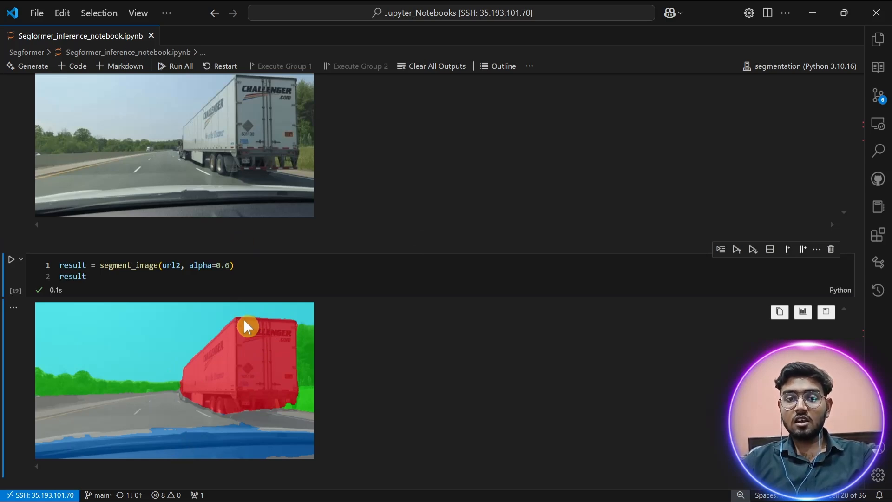
Scroll down to view the truck image's blended overlay with alpha=0.6, truck shaded red.
scroll("down", 3)
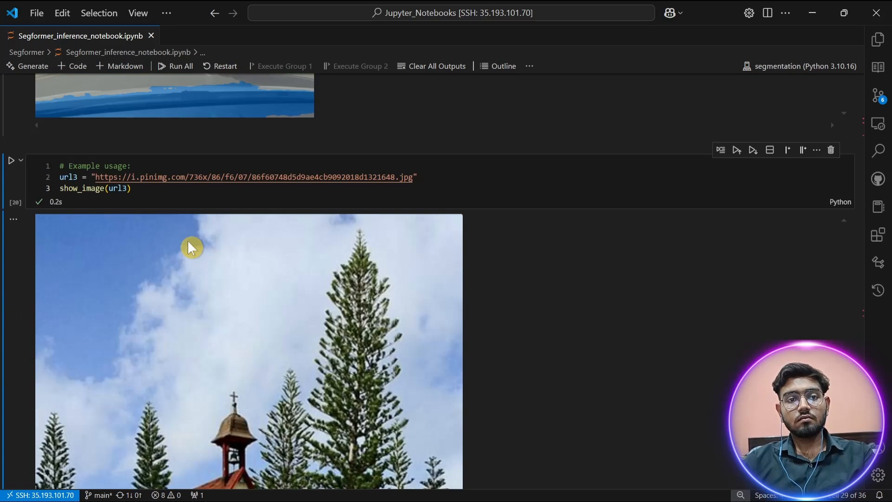
Segment the church-among-trees image and scroll through its opaque colour mask.
scroll("down", 3)
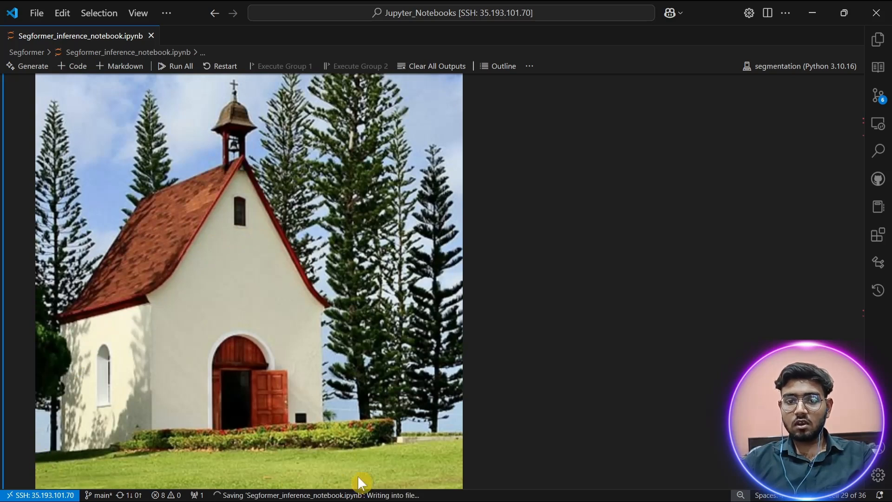
mouse_move(141, 467)
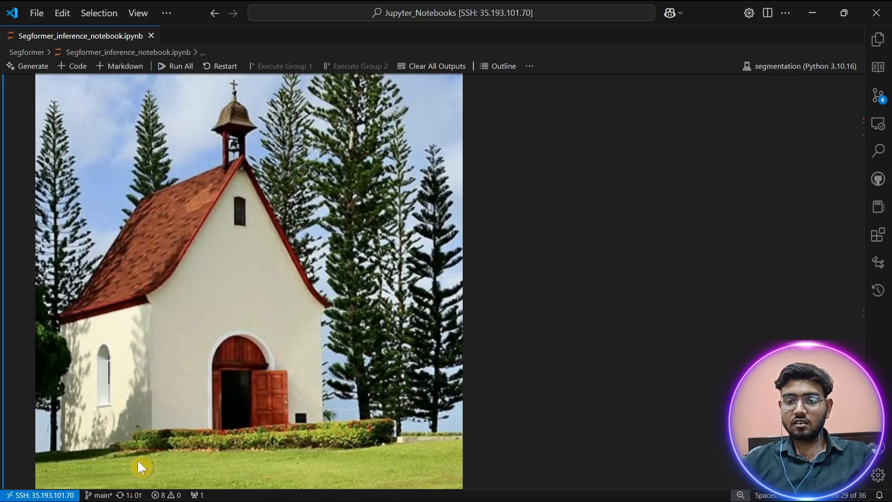
mouse_move(373, 144)
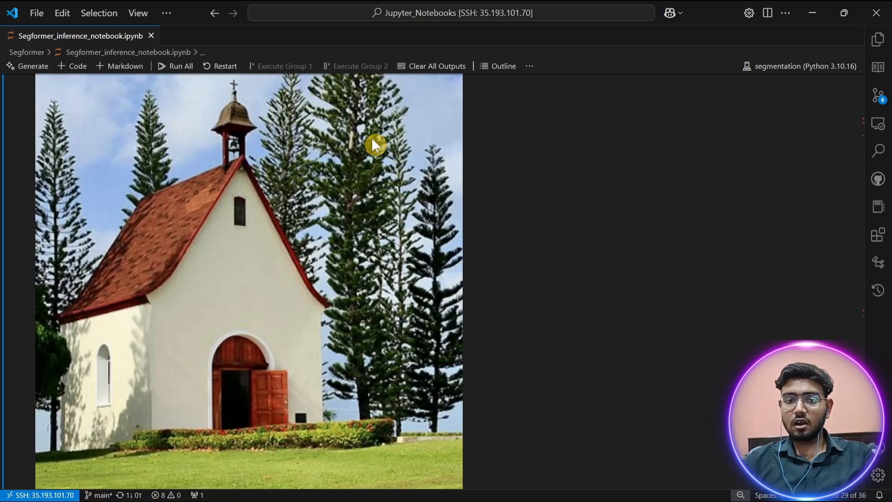
scroll("down", 3)
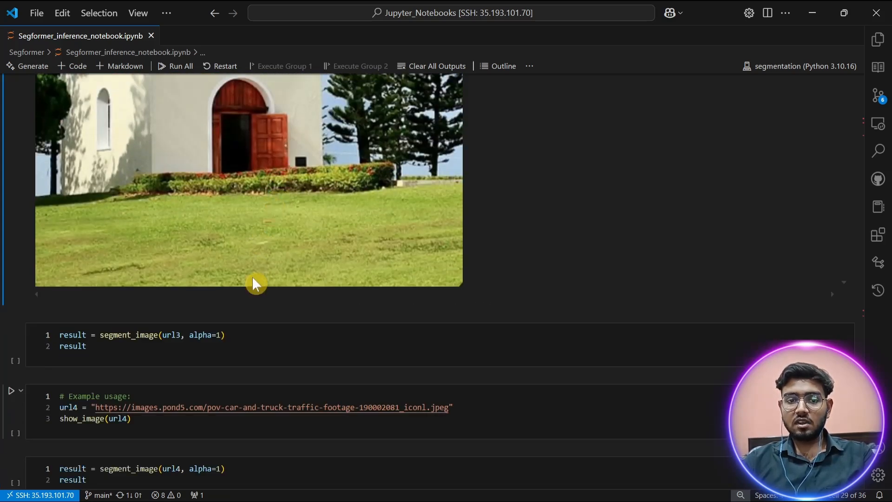
left_click(279, 340)
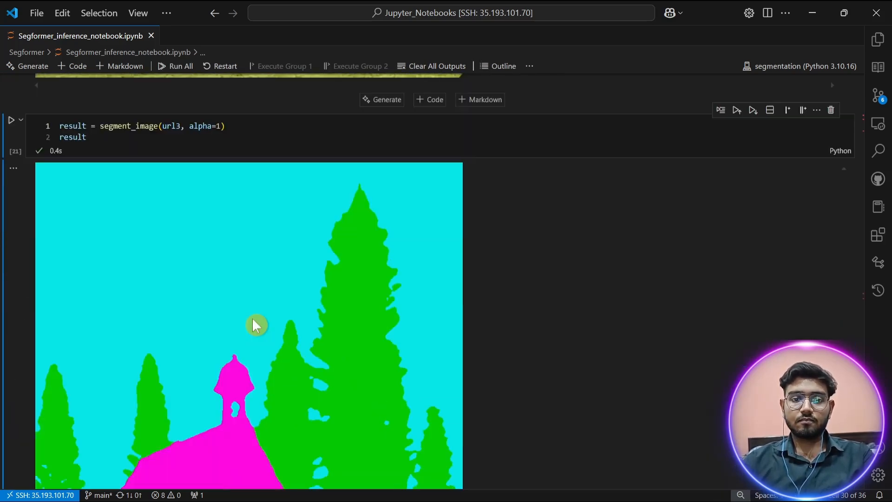
scroll("down", 3)
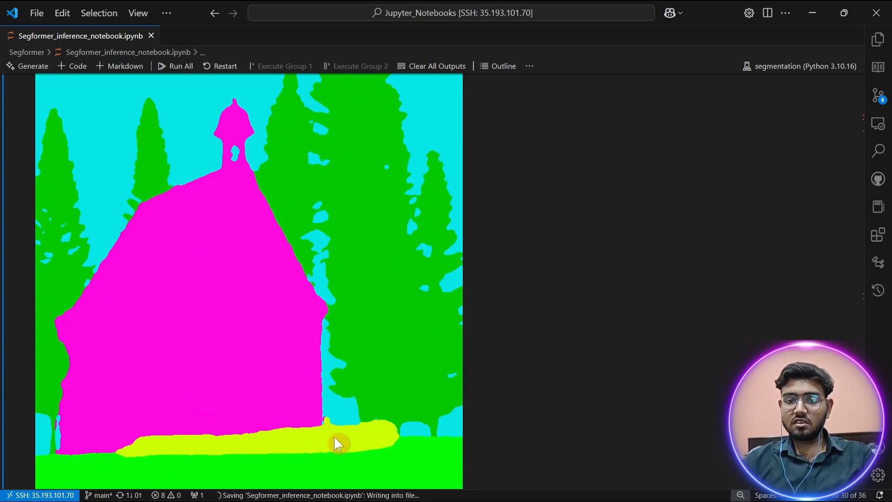
mouse_move(364, 445)
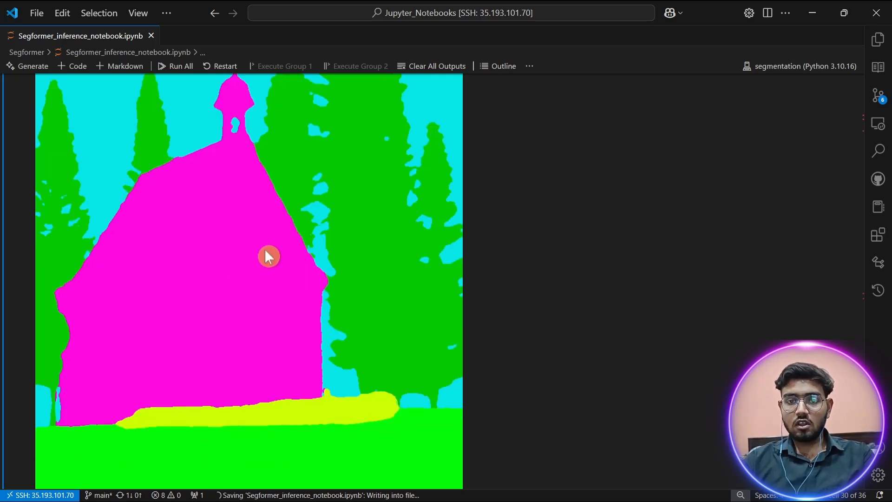
mouse_move(216, 233)
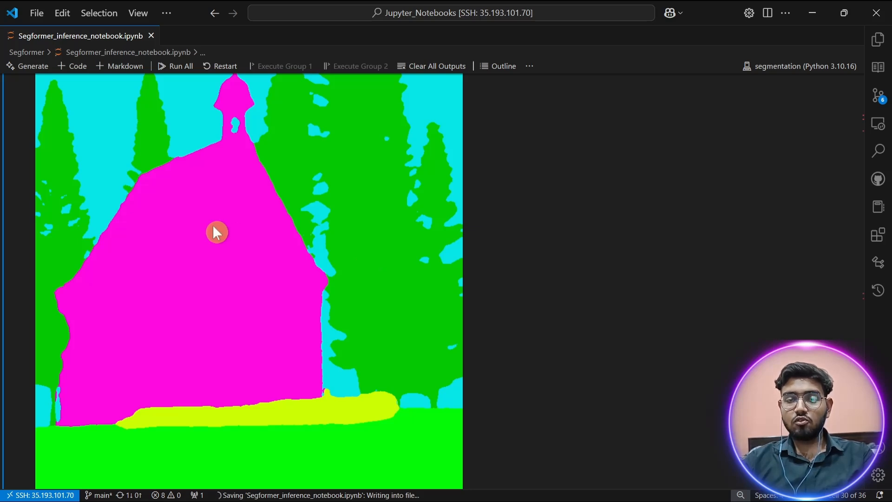
scroll("down", 3)
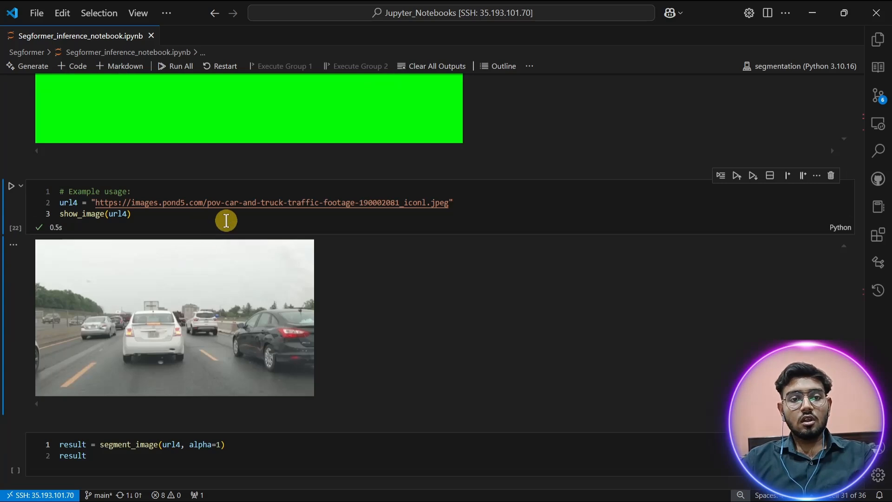
mouse_move(260, 264)
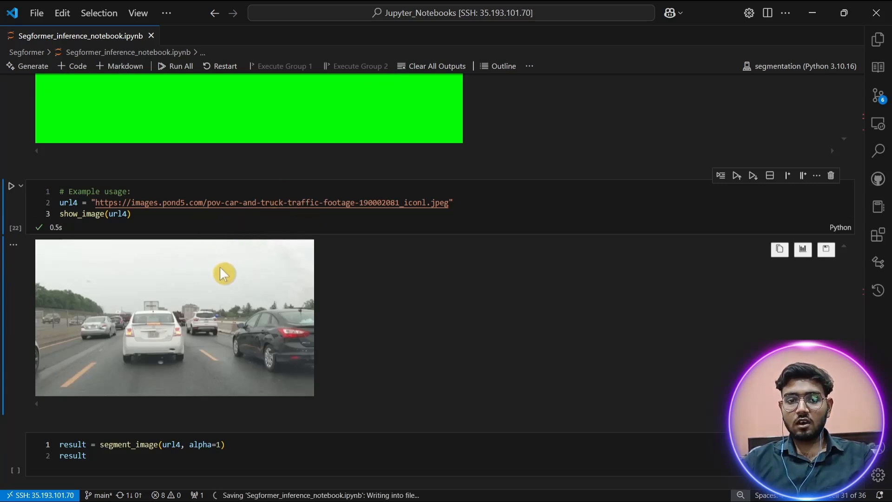
mouse_move(204, 259)
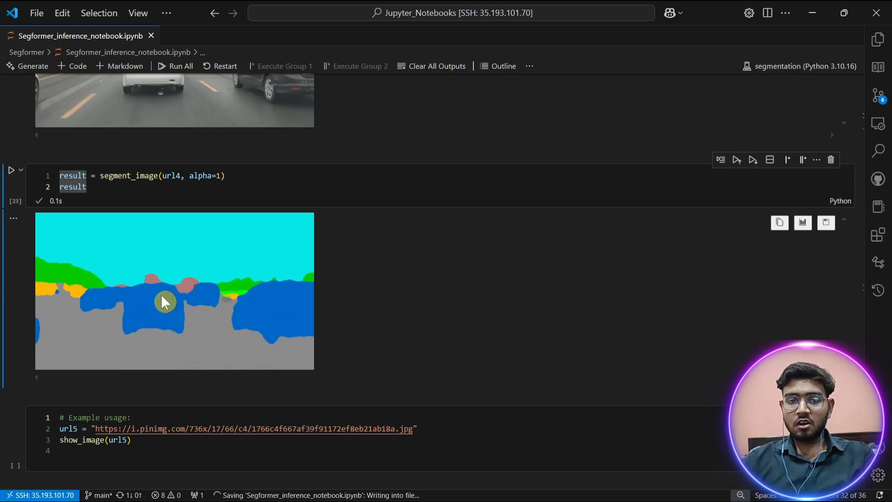
mouse_move(122, 352)
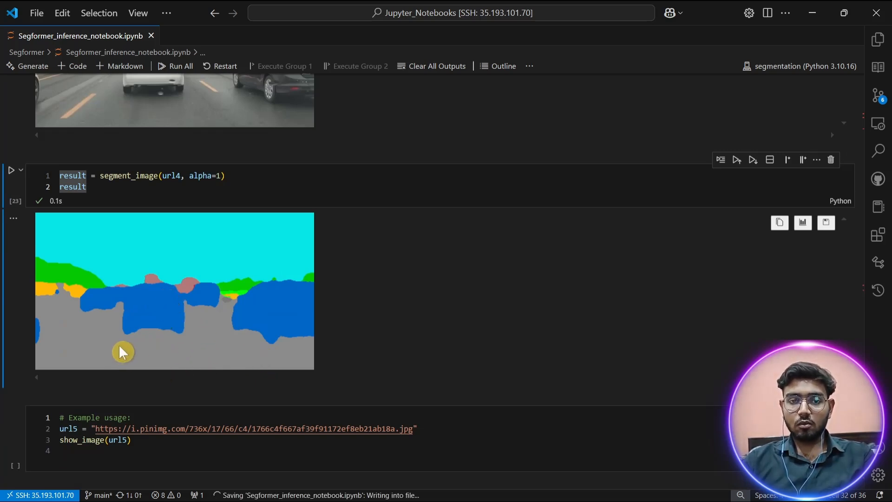
mouse_move(130, 322)
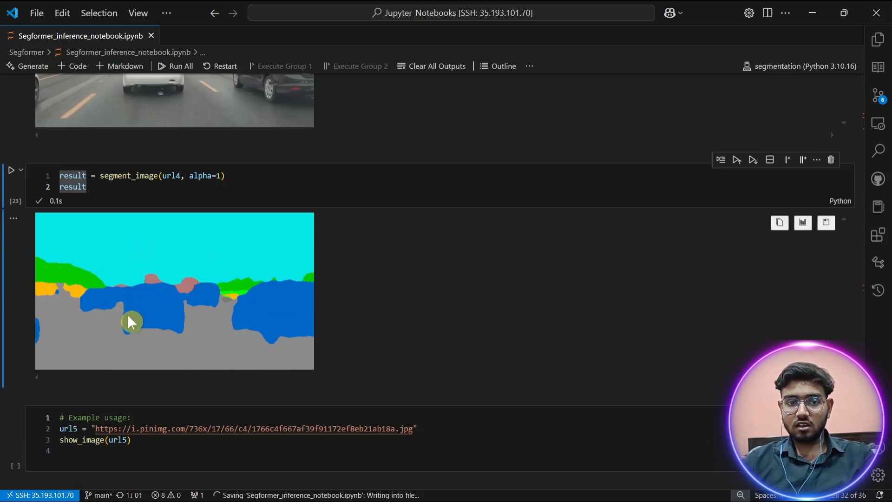
mouse_move(271, 313)
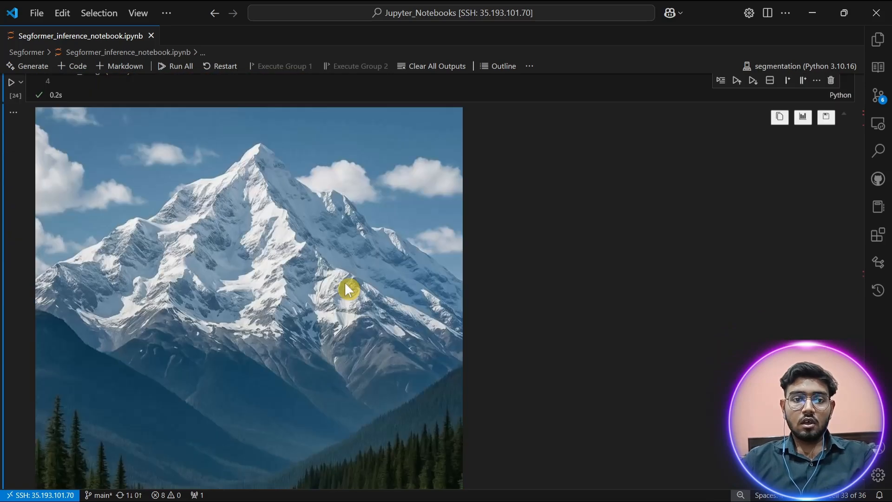
Change the segment_image argument to url5 and view the mountain road's colour mask.
scroll("down", 3)
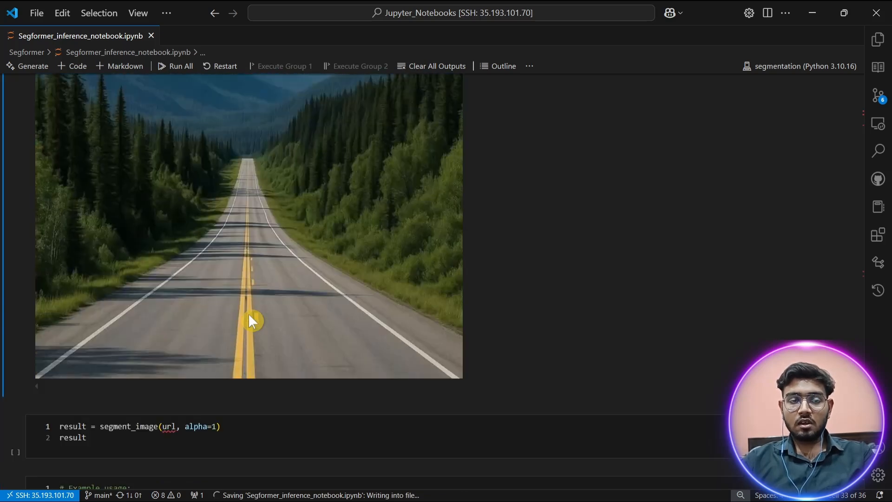
left_click(169, 426)
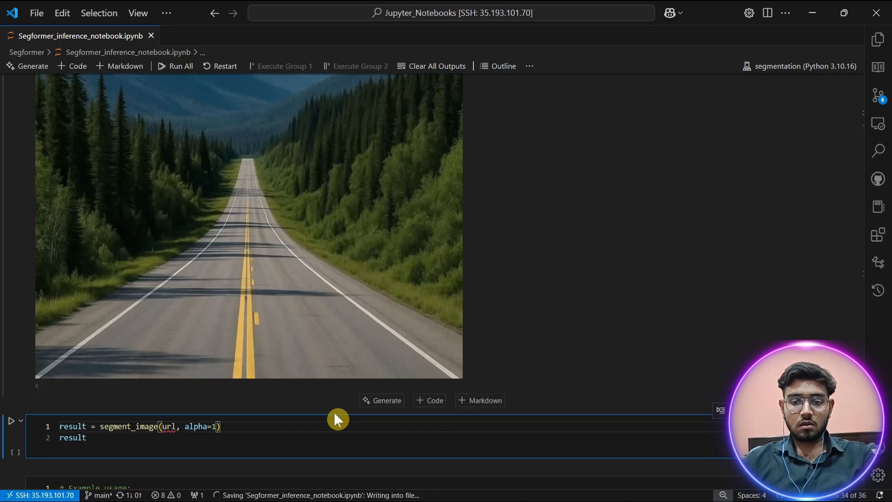
type("5")
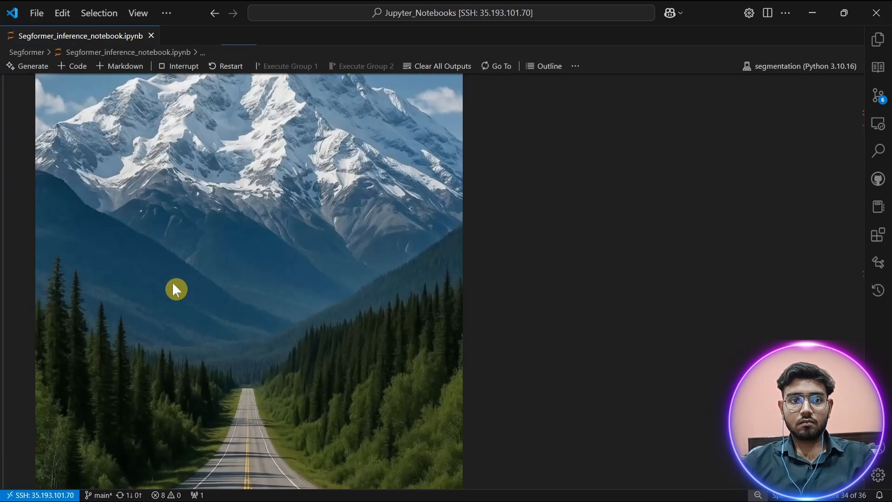
scroll("down", 3)
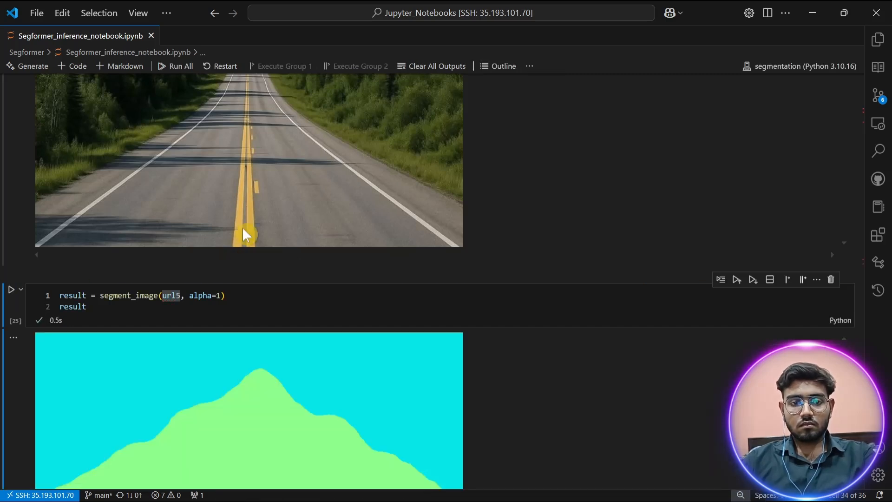
scroll("down", 3)
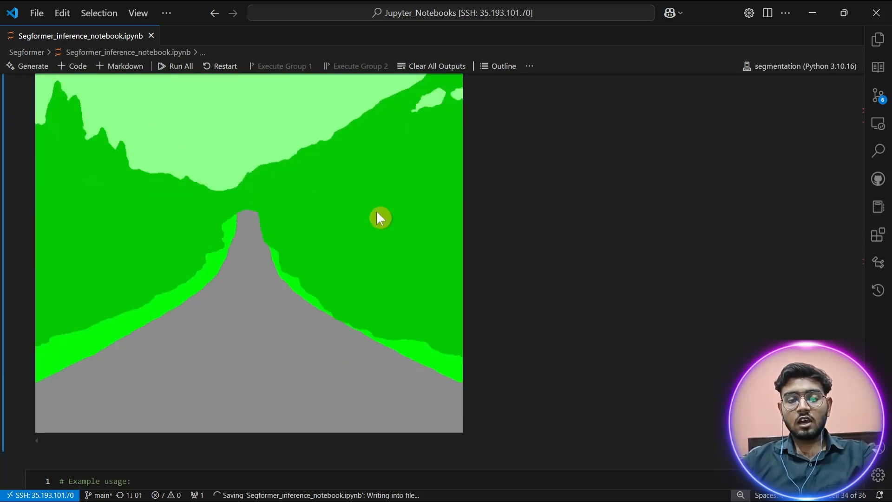
mouse_move(378, 165)
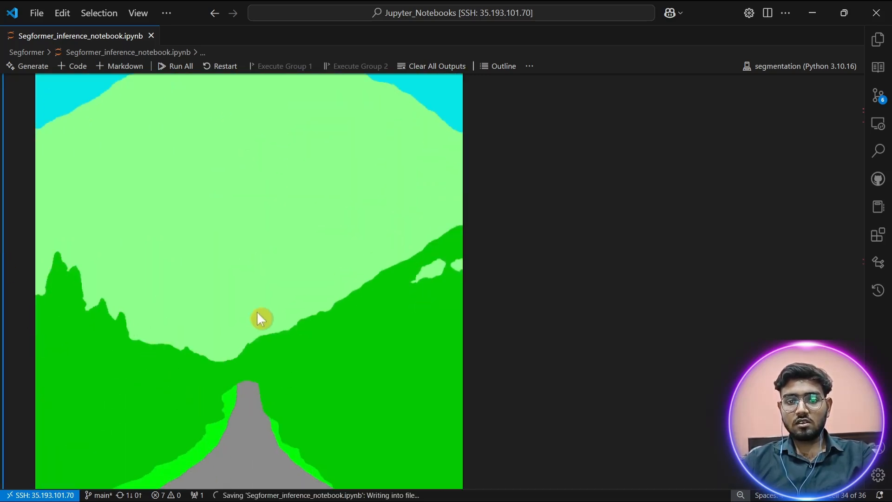
mouse_move(401, 375)
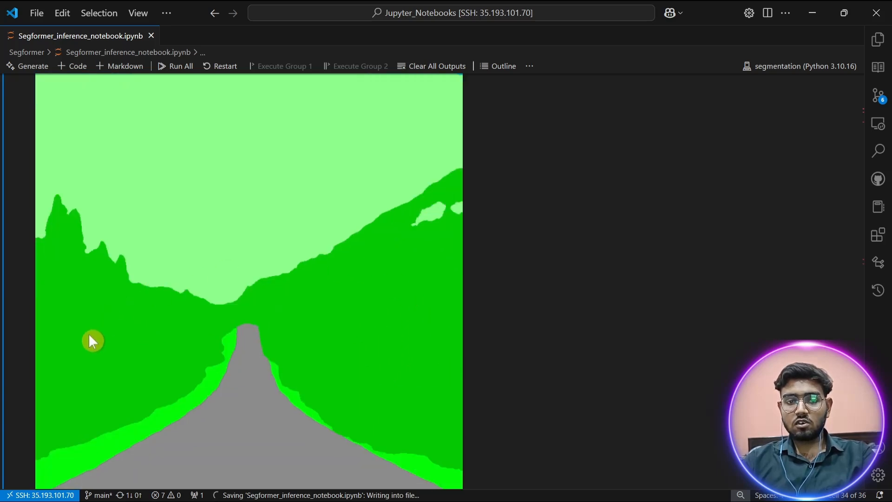
mouse_move(301, 292)
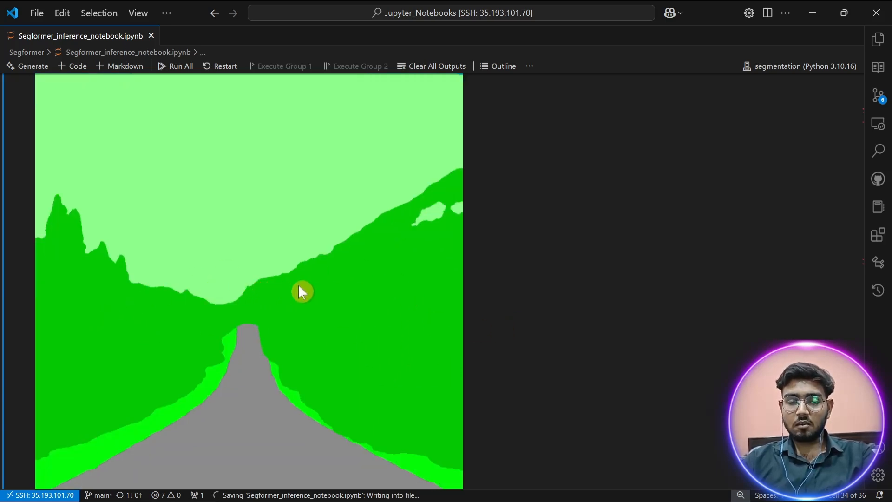
scroll("down", 3)
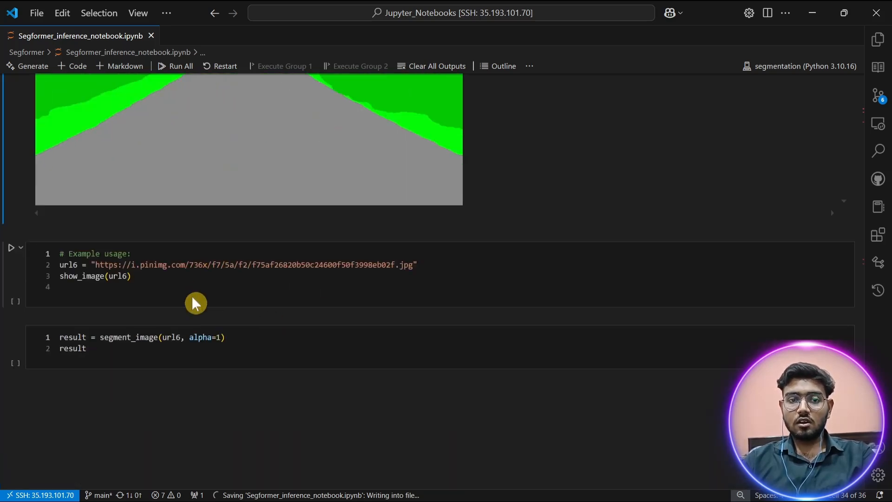
Show and segment the url6 riverside path image with alpha=1, then save the notebook.
left_click(10, 247)
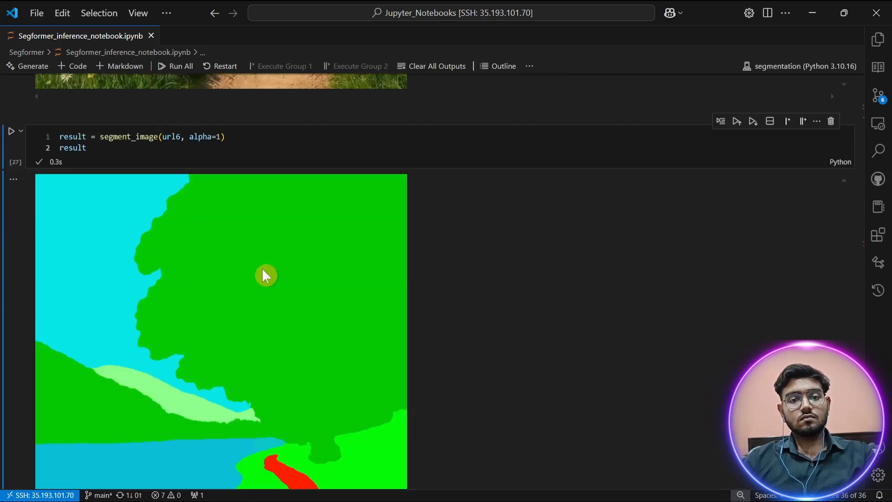
scroll("down", 3)
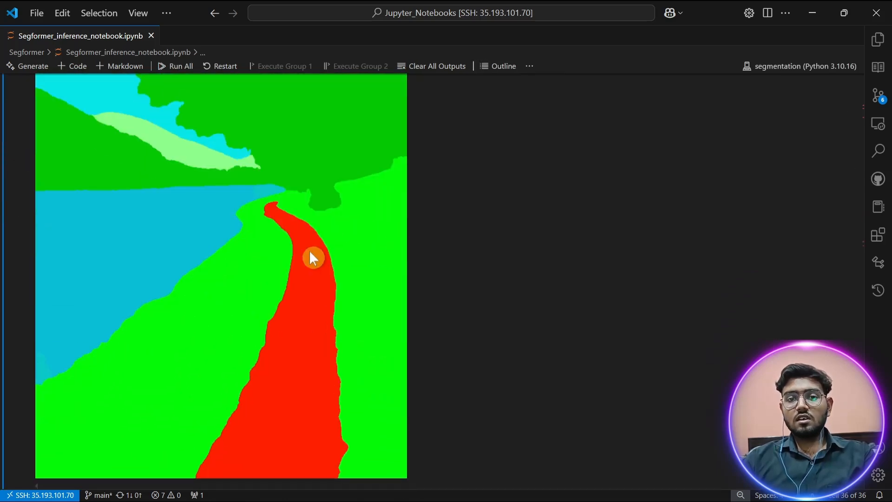
key("ctrl+s")
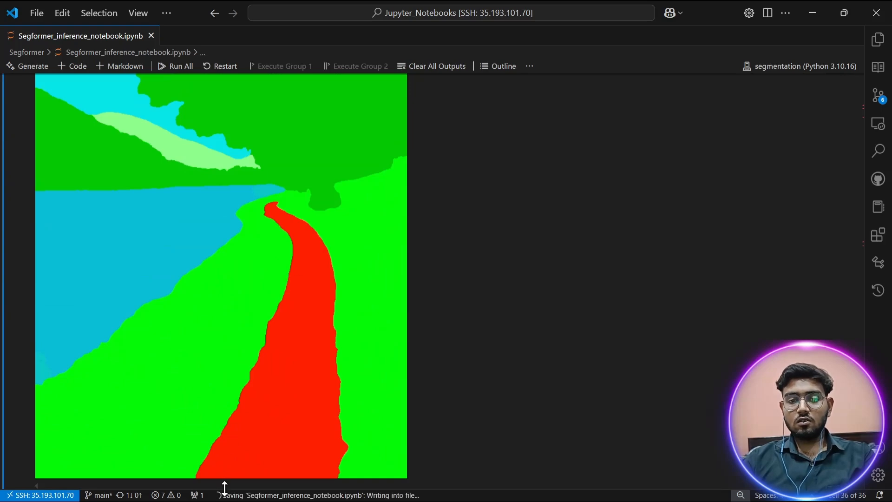
mouse_move(364, 286)
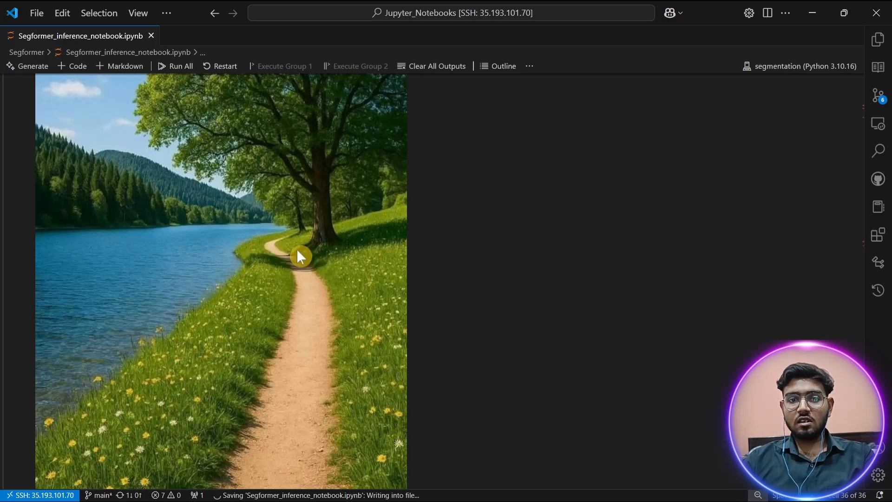
mouse_move(250, 475)
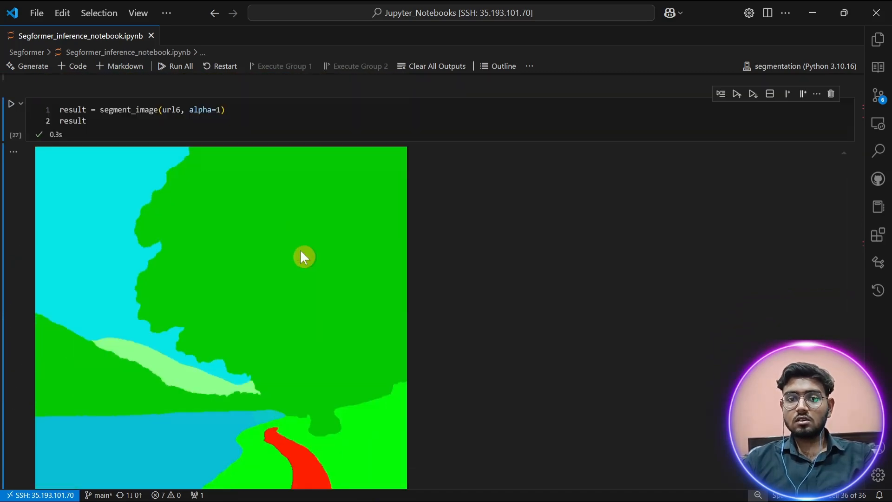
scroll("down", 3)
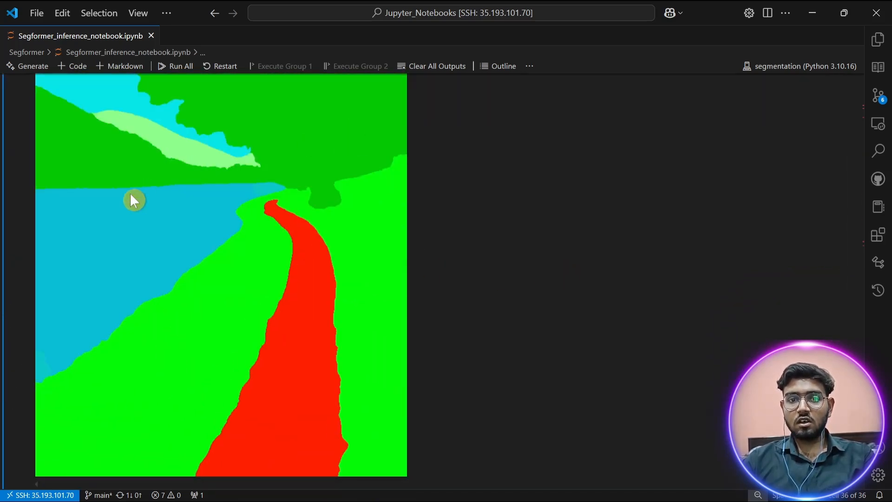
mouse_move(201, 237)
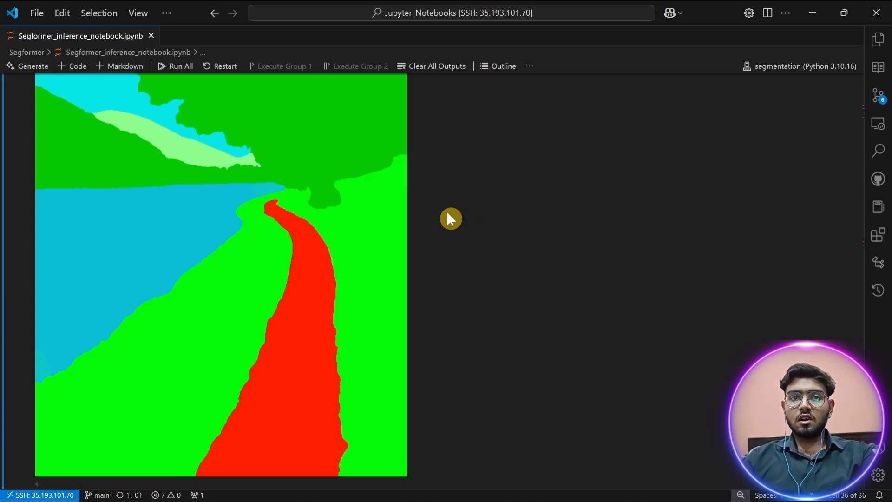
mouse_move(420, 387)
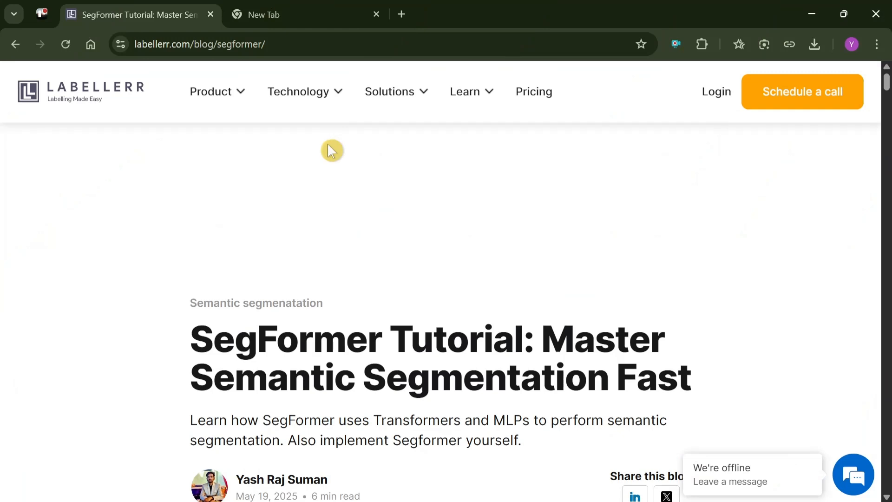
mouse_move(378, 238)
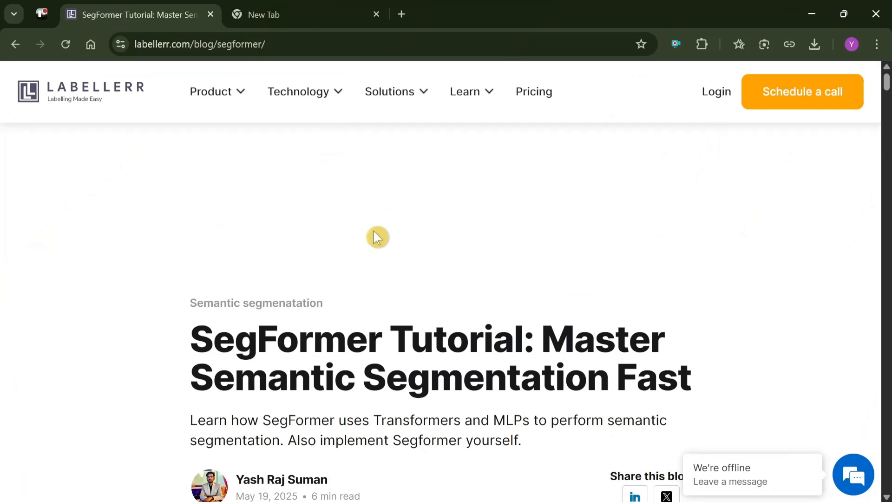
mouse_move(390, 235)
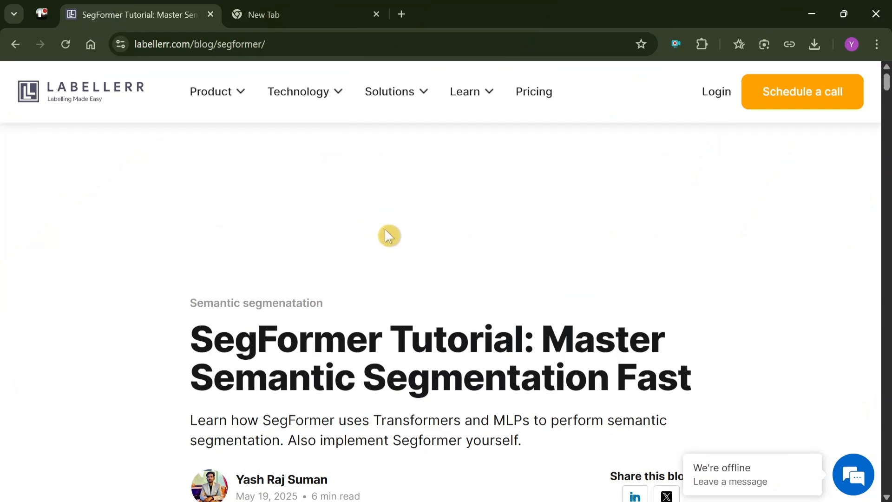
Scroll past the SegFormer tutorial title to the article's introduction text.
scroll("down", 3)
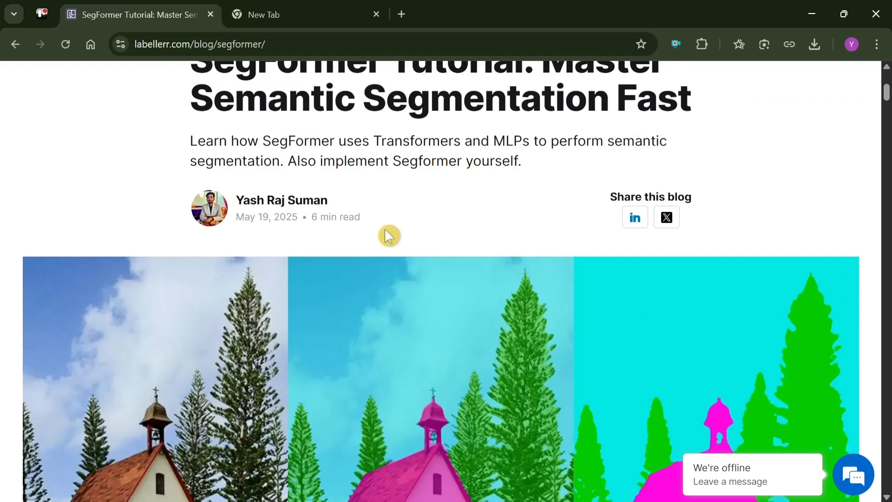
scroll("down", 3)
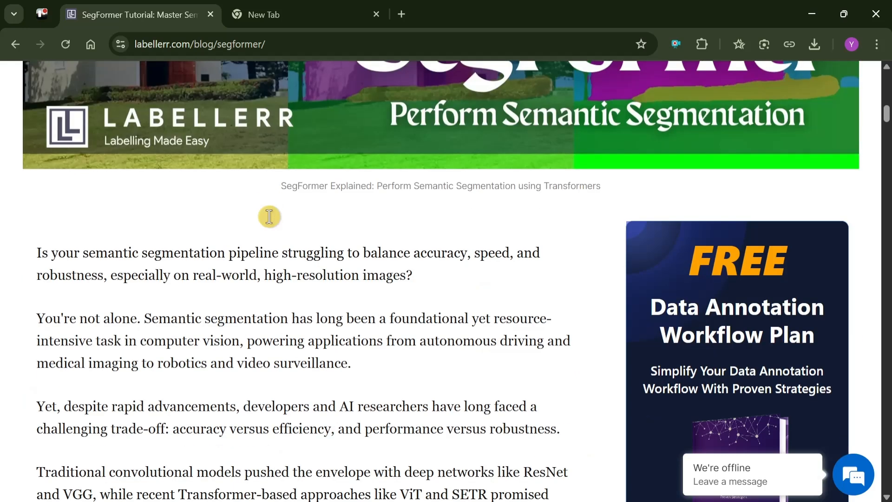